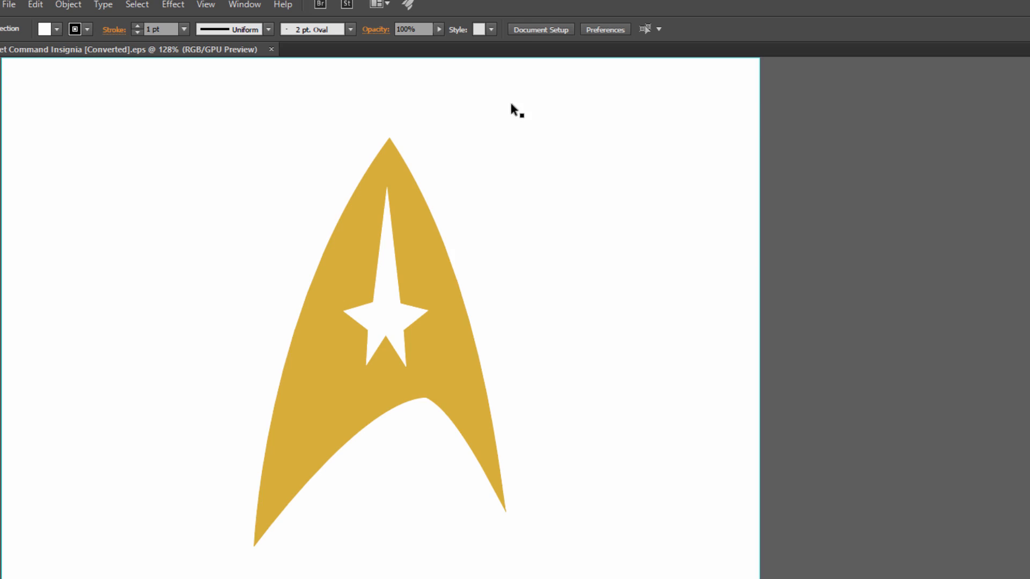
{"action": "mouse_move", "coordinate": [602, 241]}
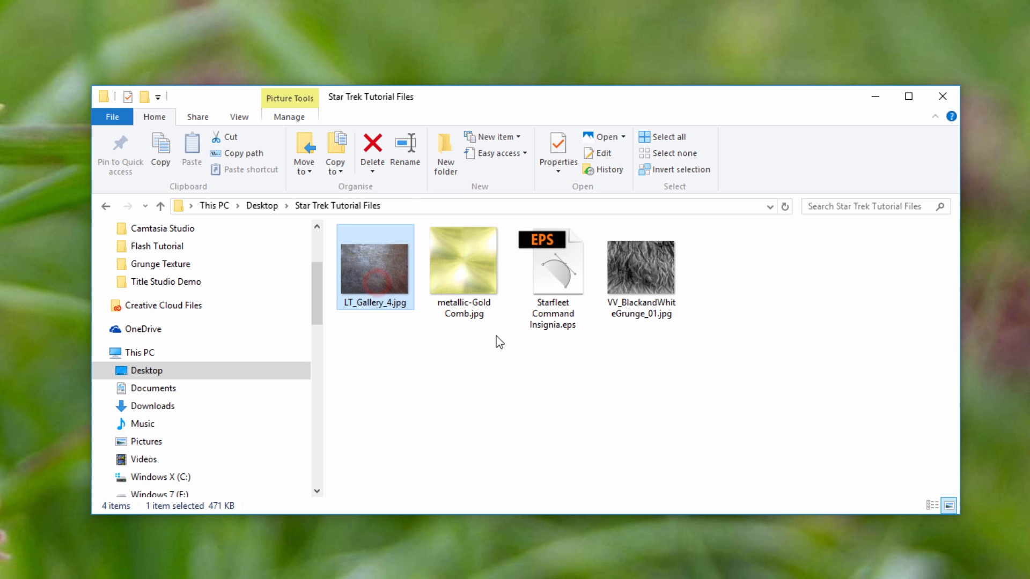
Show the Star Trek Tutorial Files folder with its four source files in File Explorer
{"action": "left_click", "coordinate": [553, 260]}
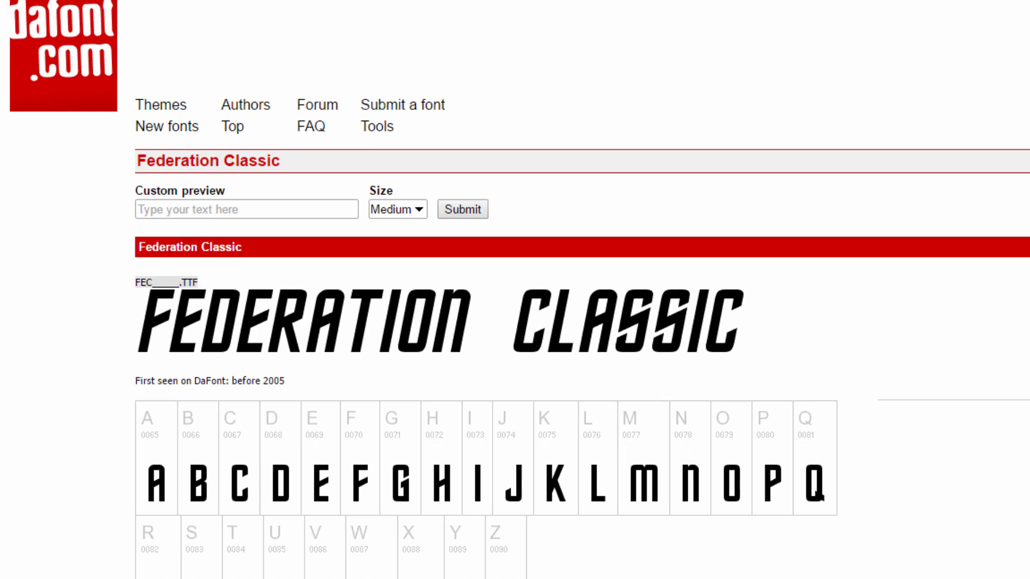
{"action": "scroll", "scroll_direction": "down", "scroll_amount": 3}
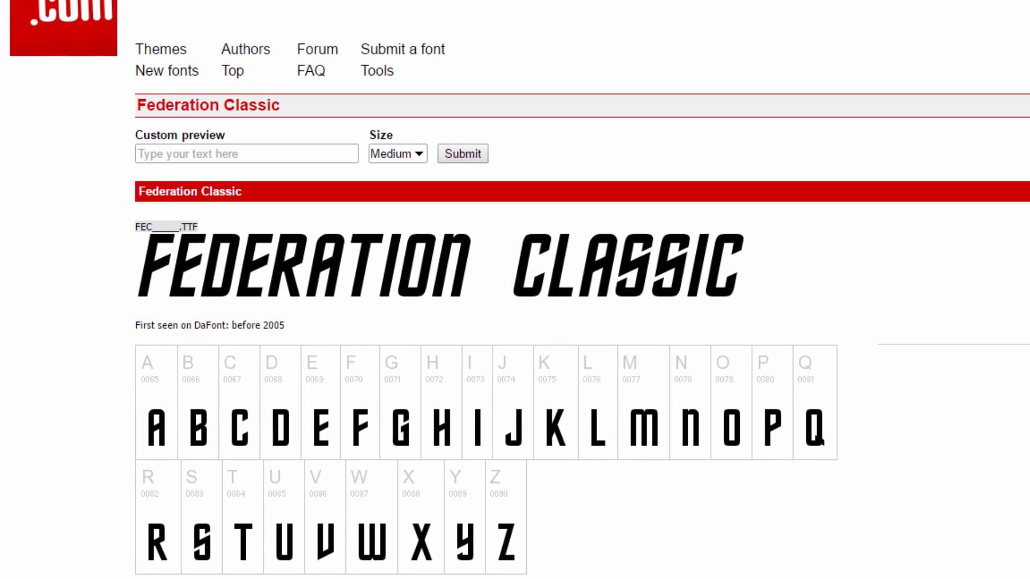
{"action": "scroll", "scroll_direction": "down", "scroll_amount": 3}
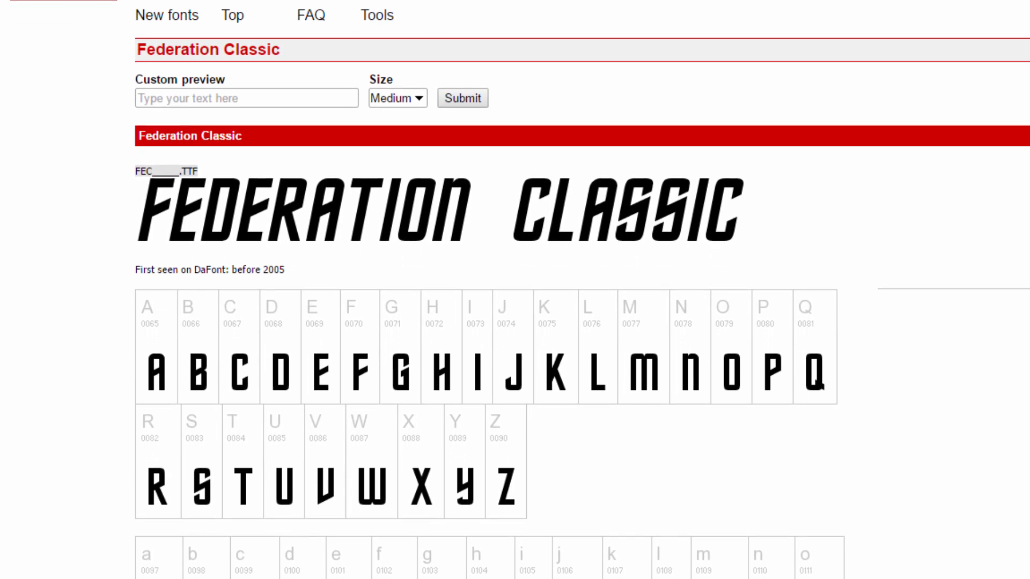
{"action": "scroll", "scroll_direction": "down", "scroll_amount": 3}
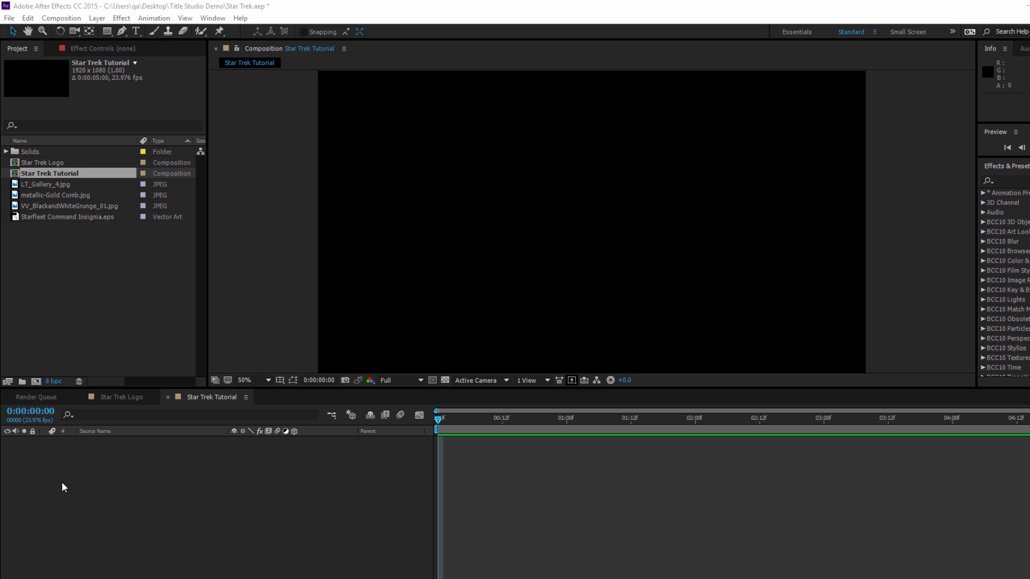
Add a comp-sized white solid to the Star Trek Tutorial comp and rename it Logo
{"action": "left_click", "coordinate": [96, 18]}
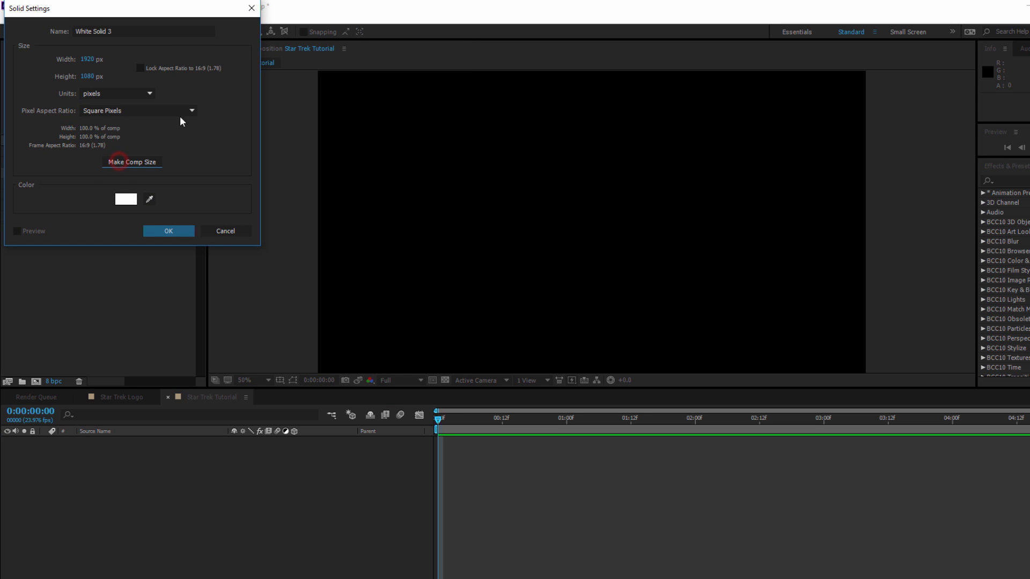
{"action": "left_click", "coordinate": [168, 231]}
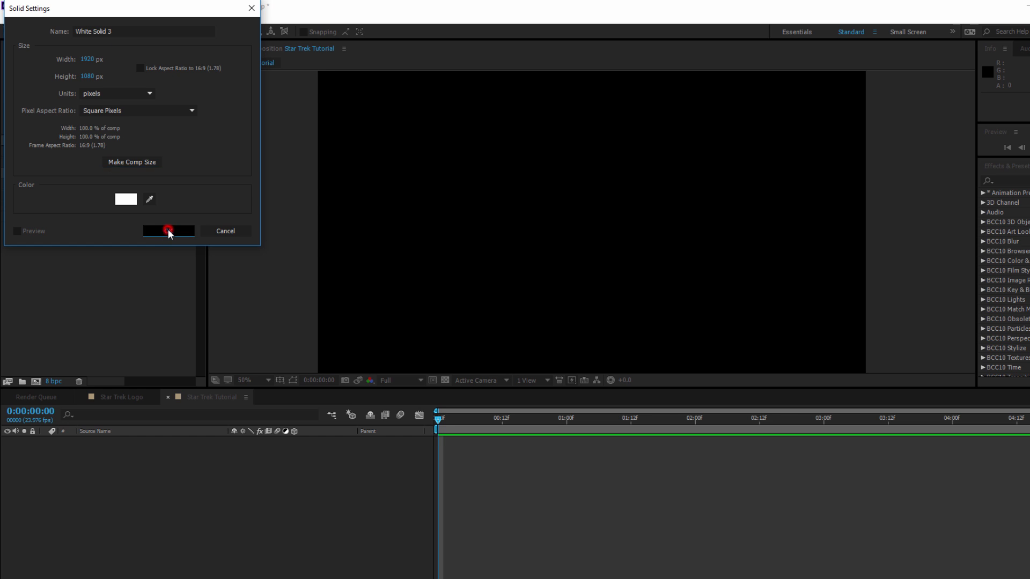
{"action": "left_click", "coordinate": [169, 231]}
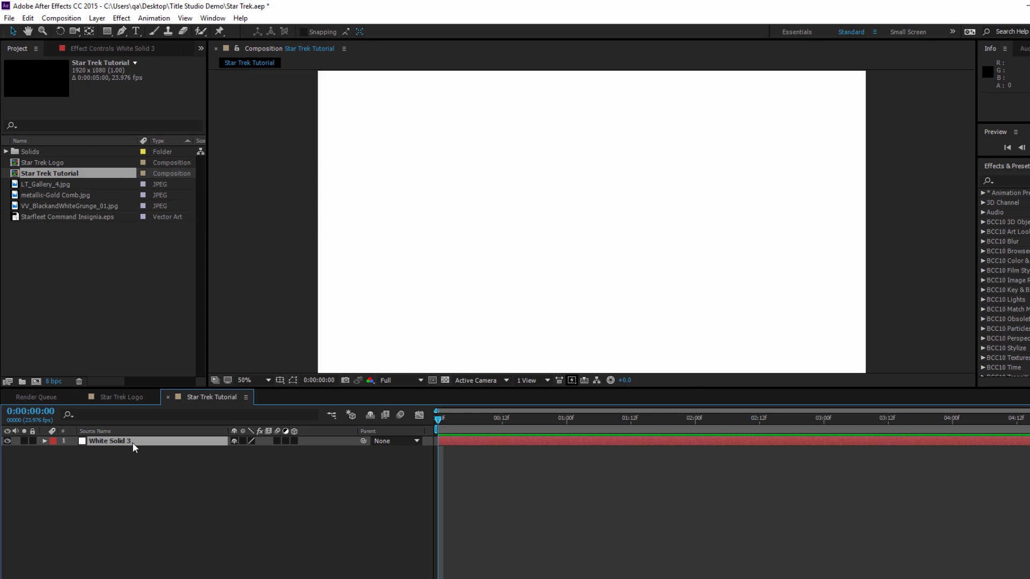
{"action": "double_click", "coordinate": [109, 441]}
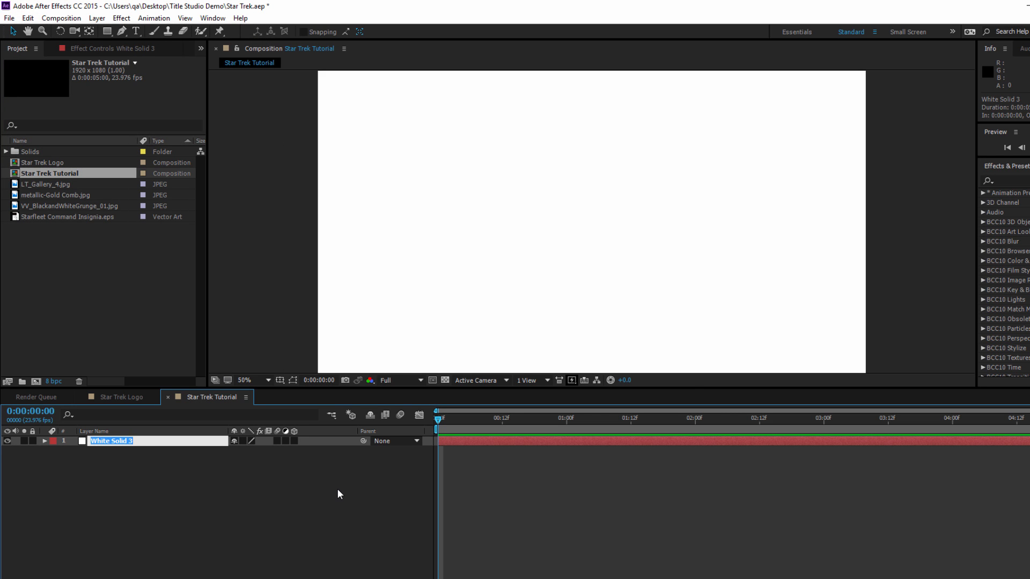
{"action": "type", "text": "Logo"}
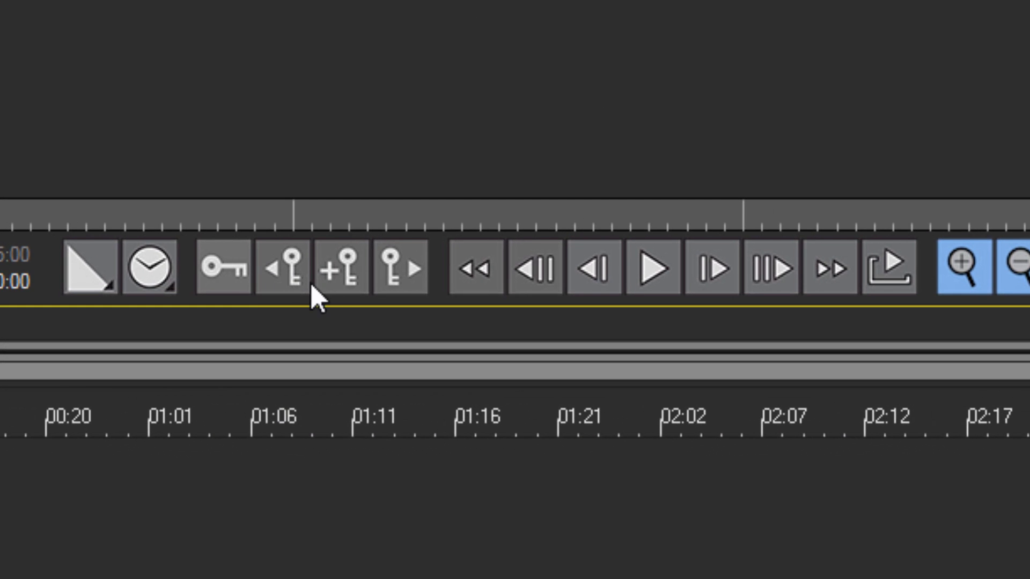
Import Starfleet Command Insignia.eps into the Title Studio 3D container
{"action": "left_click", "coordinate": [225, 269]}
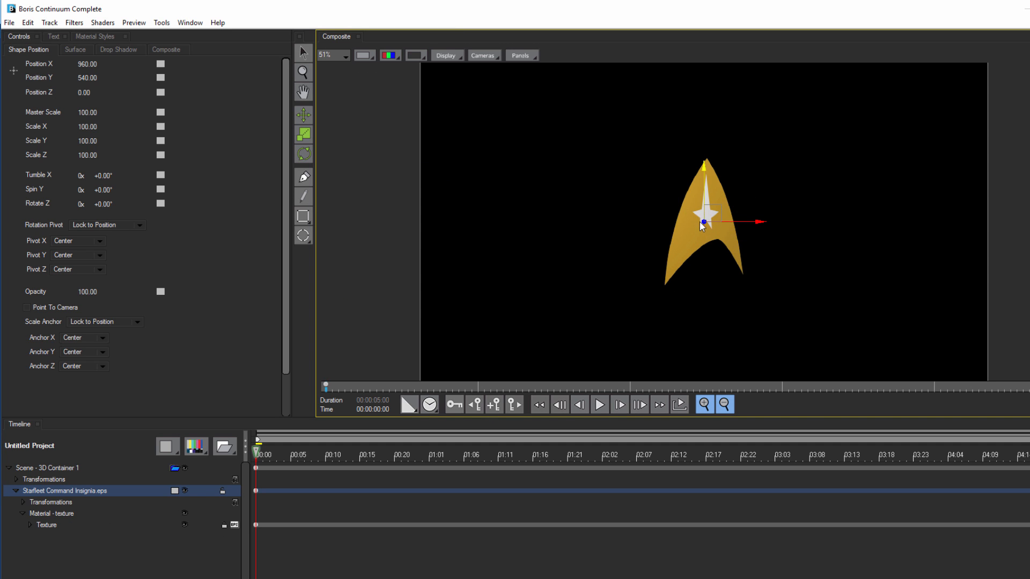
{"action": "mouse_move", "coordinate": [709, 198]}
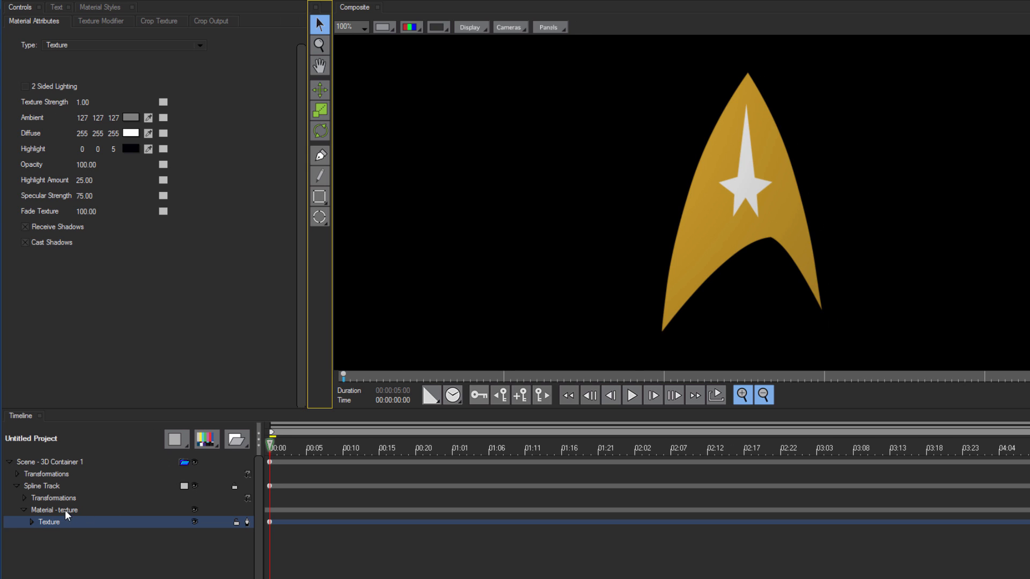
Combine the insignia and star spline contours so the star becomes a cut-out hole
{"action": "left_click", "coordinate": [54, 510]}
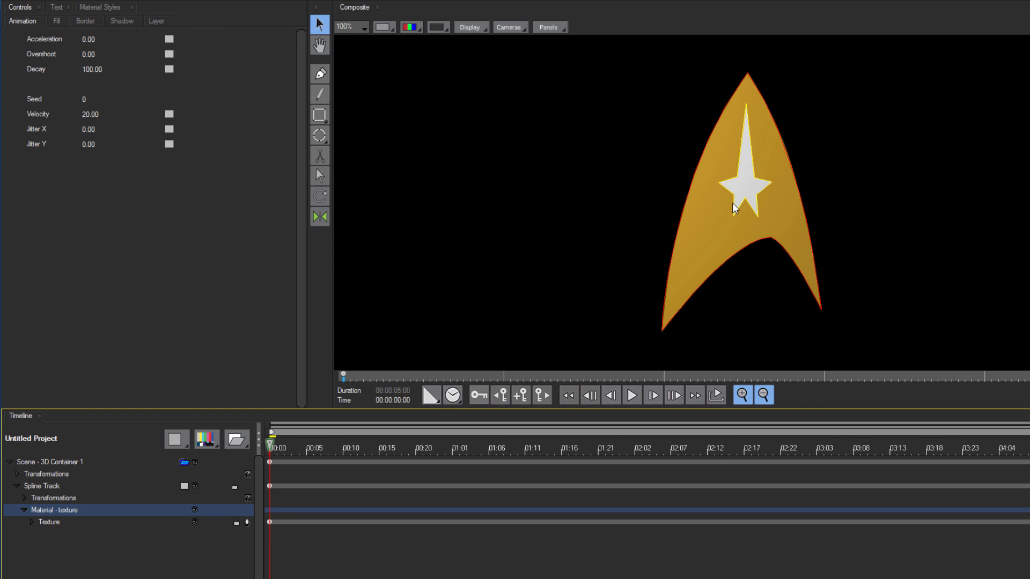
{"action": "left_click", "coordinate": [733, 205]}
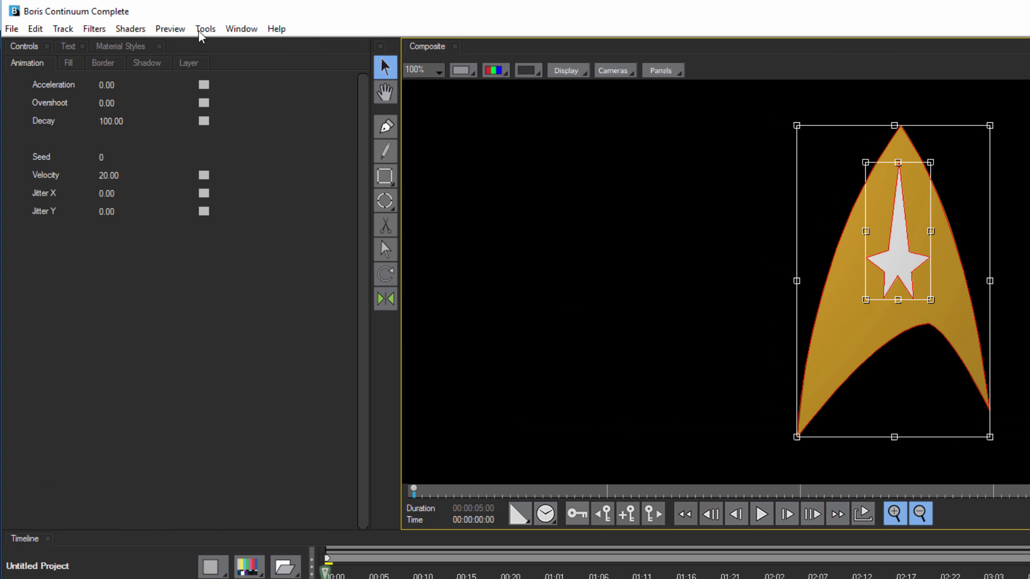
{"action": "left_click", "coordinate": [205, 28]}
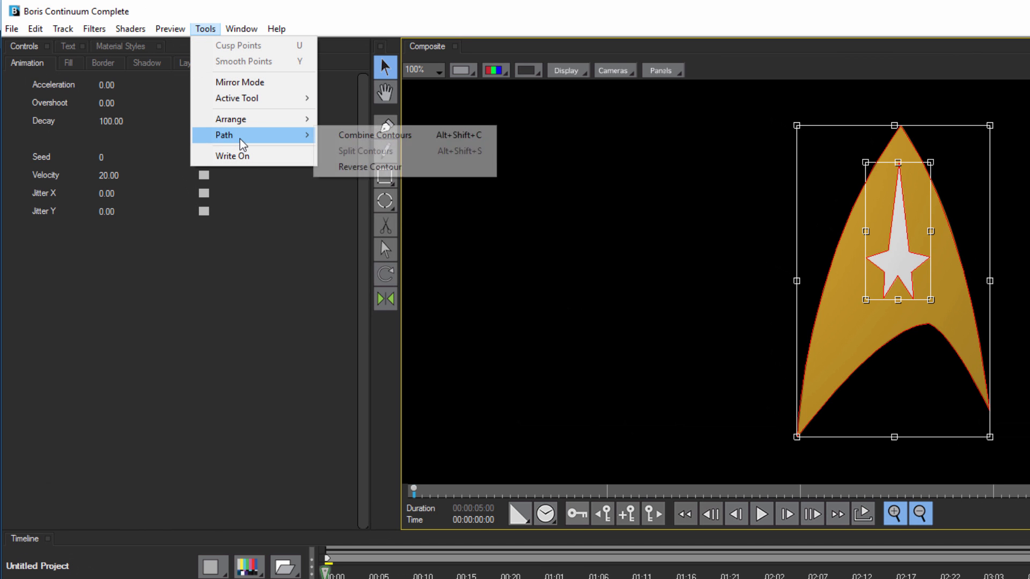
{"action": "left_click", "coordinate": [373, 135]}
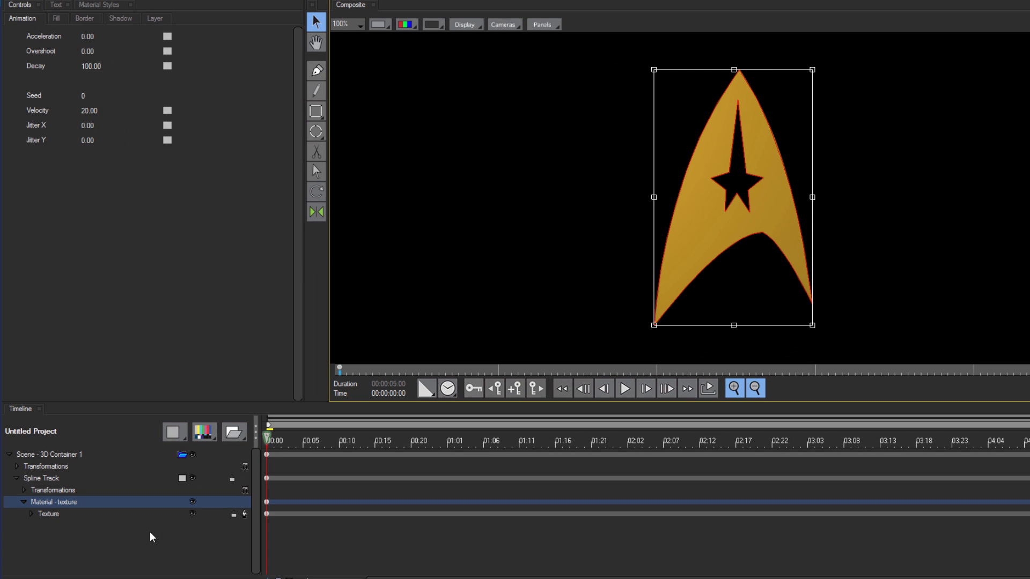
Change the insignia's Front Material type from Color to Texture
{"action": "left_click", "coordinate": [206, 470]}
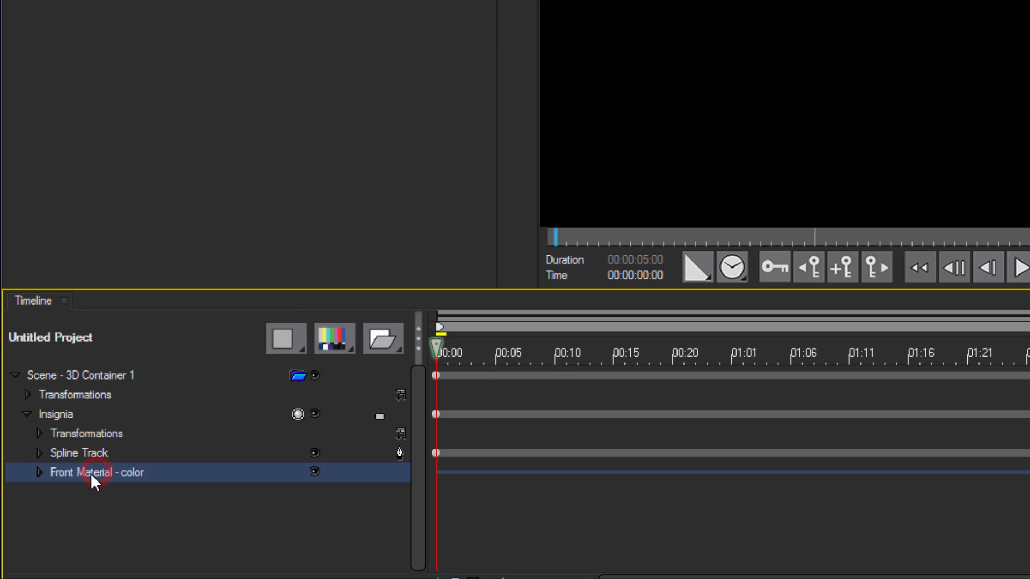
{"action": "left_click", "coordinate": [38, 471]}
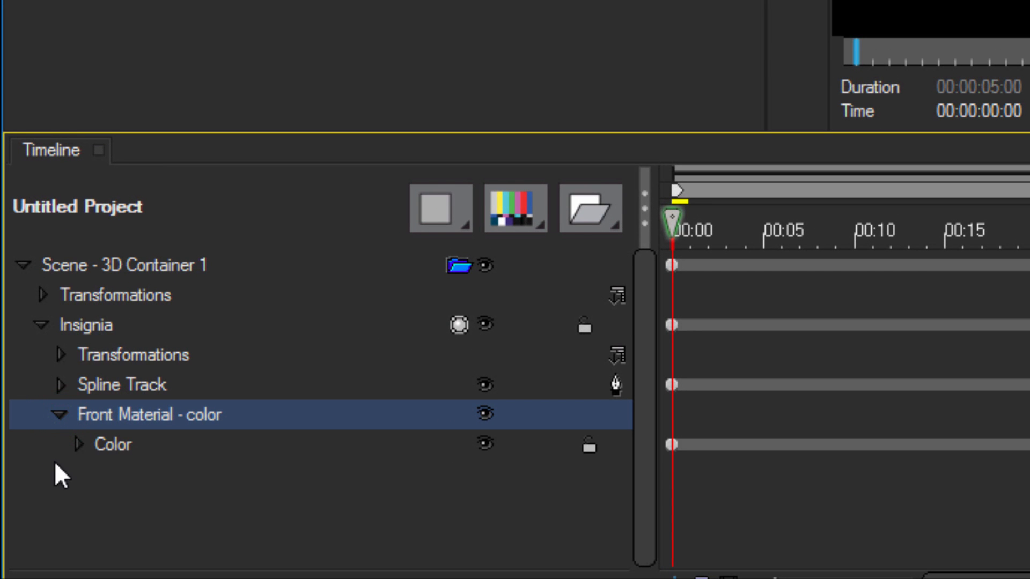
{"action": "left_click", "coordinate": [111, 444]}
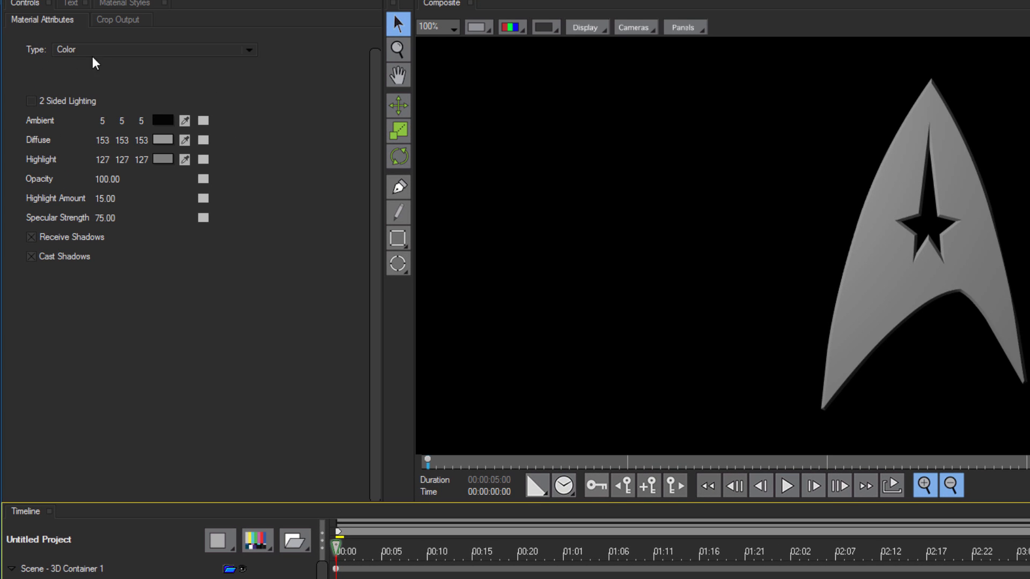
{"action": "left_click", "coordinate": [249, 50]}
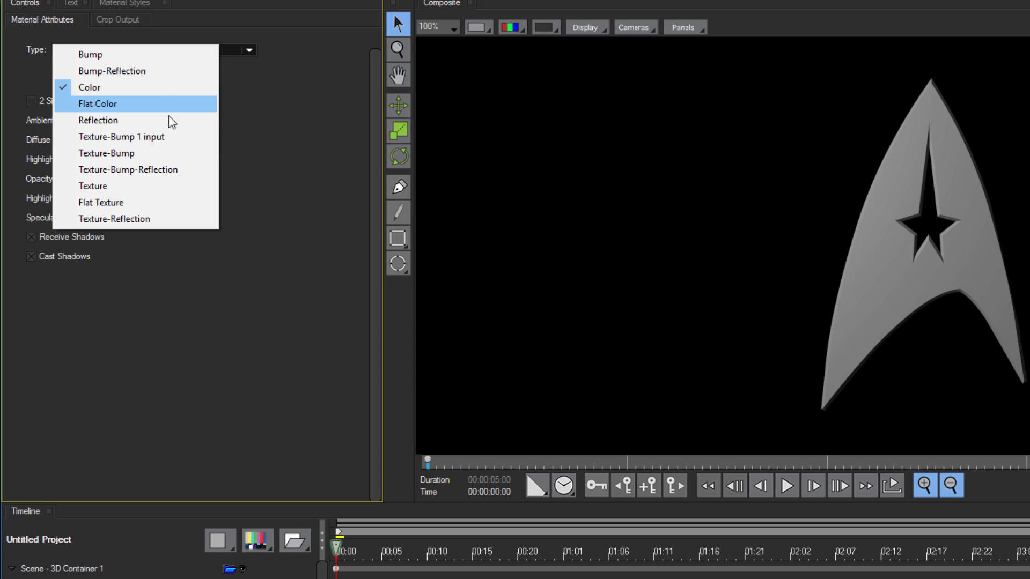
{"action": "mouse_move", "coordinate": [139, 219]}
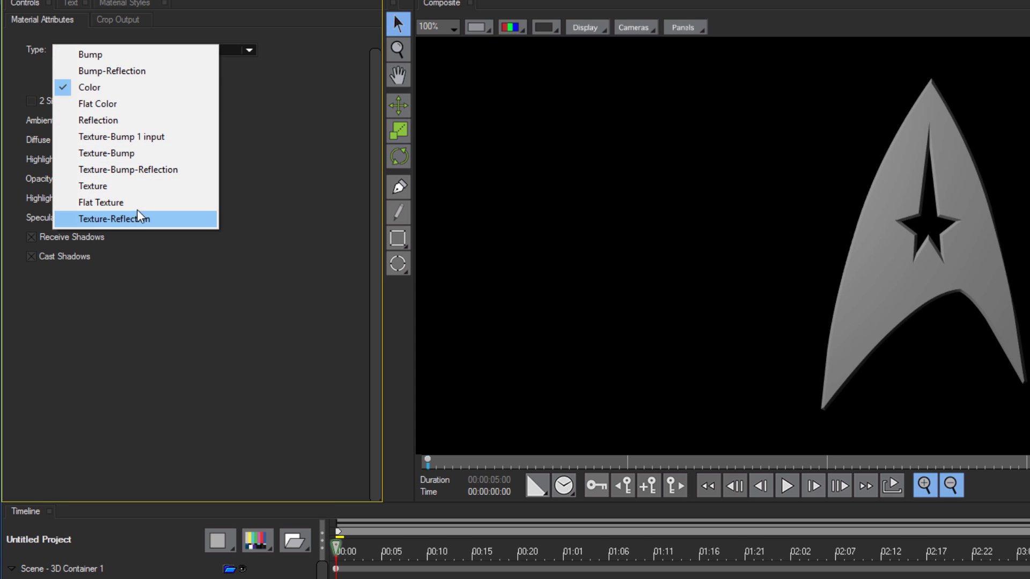
{"action": "mouse_move", "coordinate": [148, 87]}
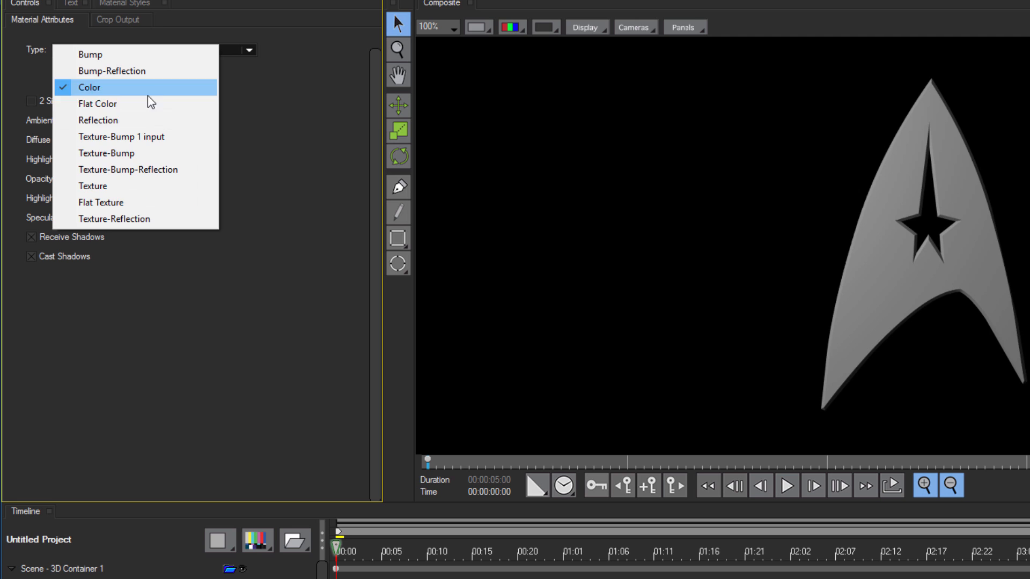
{"action": "mouse_move", "coordinate": [121, 186]}
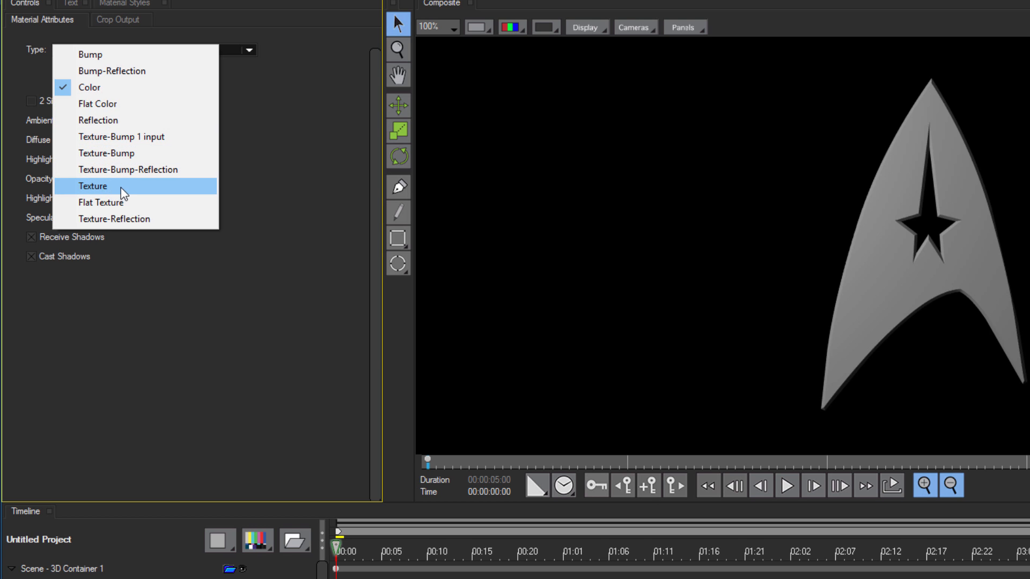
{"action": "left_click", "coordinate": [93, 186]}
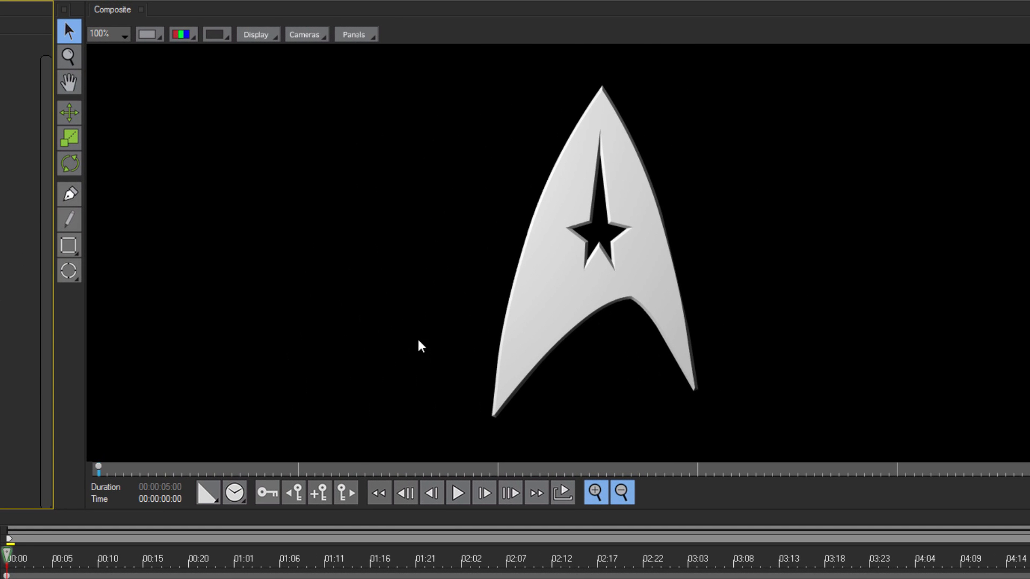
{"action": "mouse_move", "coordinate": [394, 251]}
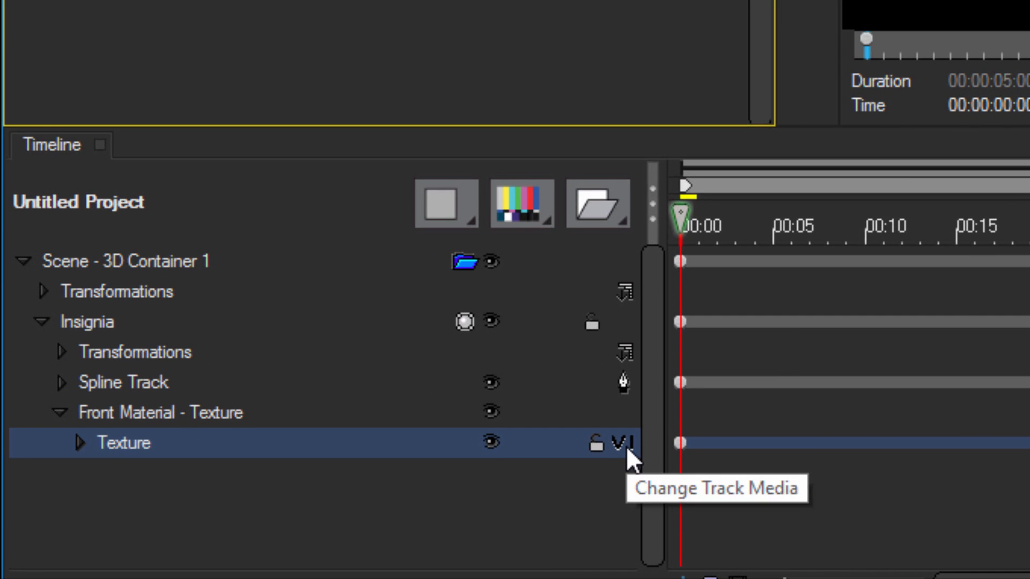
Load the scratched metal image LT_Gallery_4.jpg as the insignia's front texture
{"action": "left_click", "coordinate": [614, 443]}
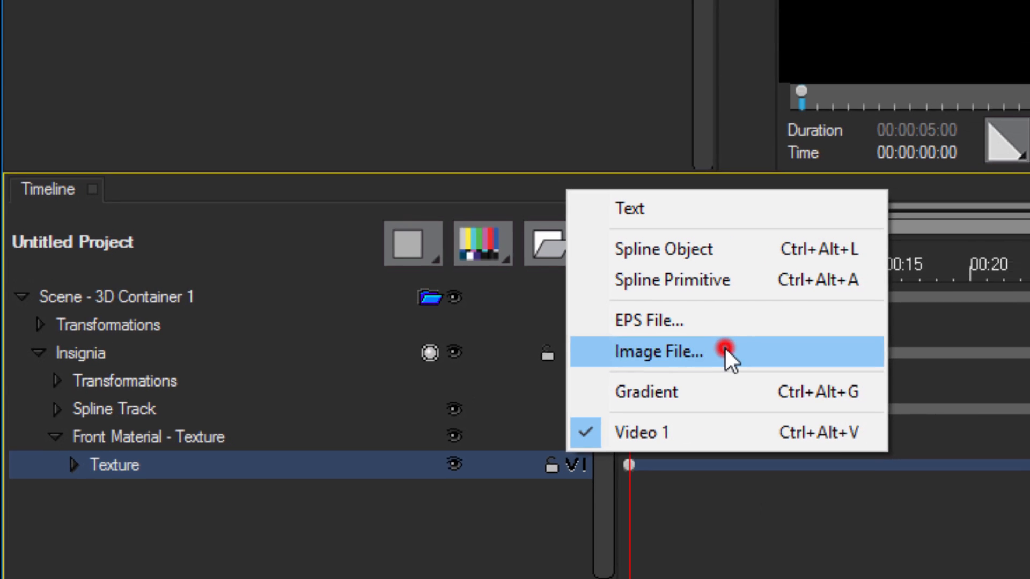
{"action": "left_click", "coordinate": [657, 351]}
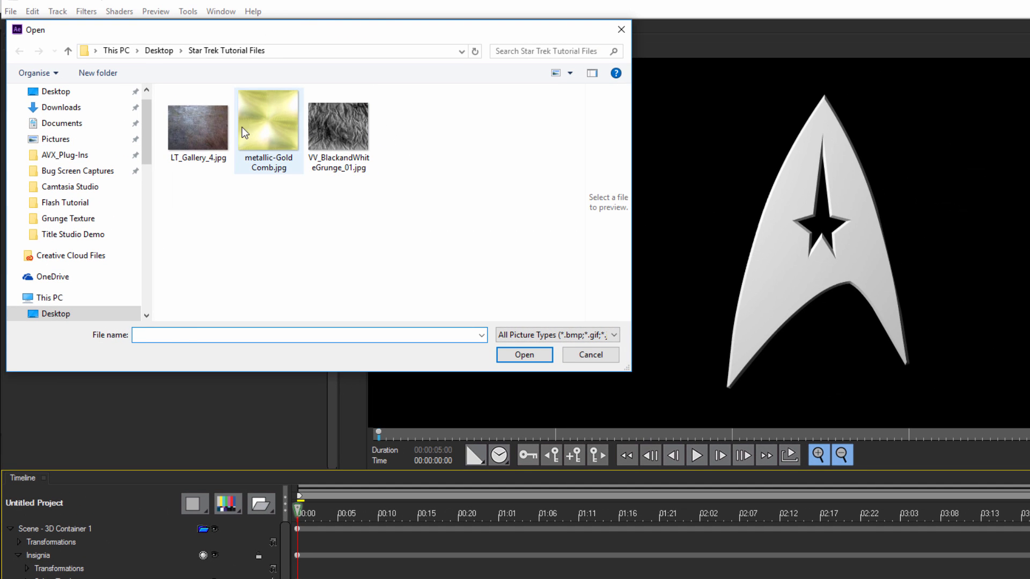
{"action": "left_click", "coordinate": [197, 119]}
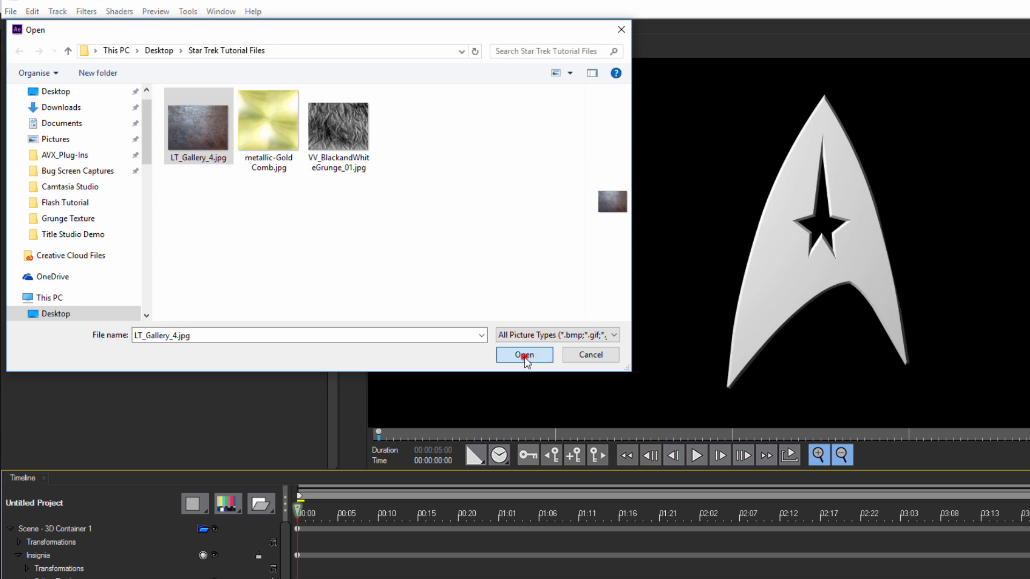
{"action": "left_click", "coordinate": [524, 355]}
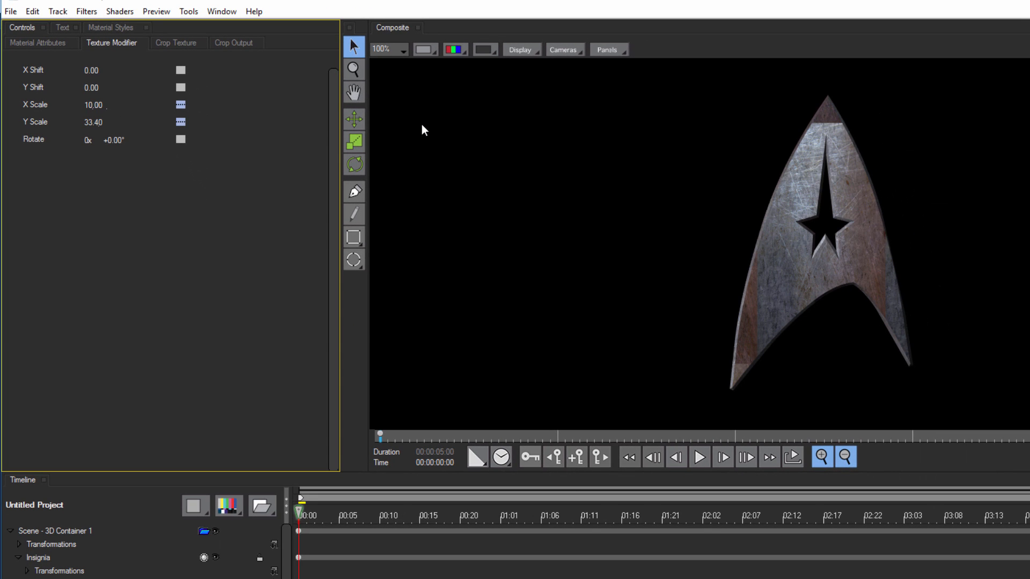
{"action": "mouse_move", "coordinate": [374, 214]}
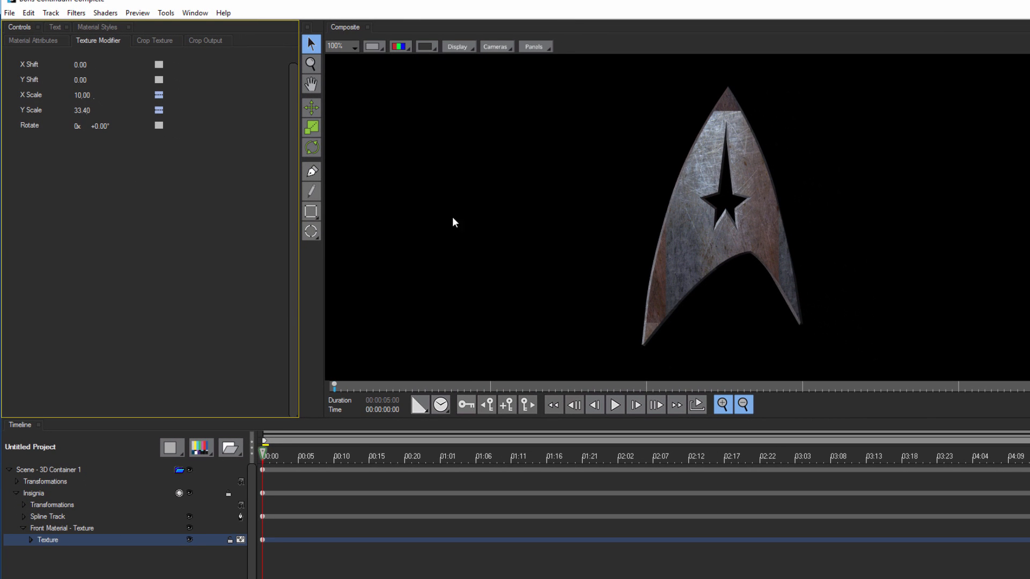
Give the insignia's extrusion a Convex bevel of 0.10 with back bevels on
{"action": "left_click", "coordinate": [33, 493]}
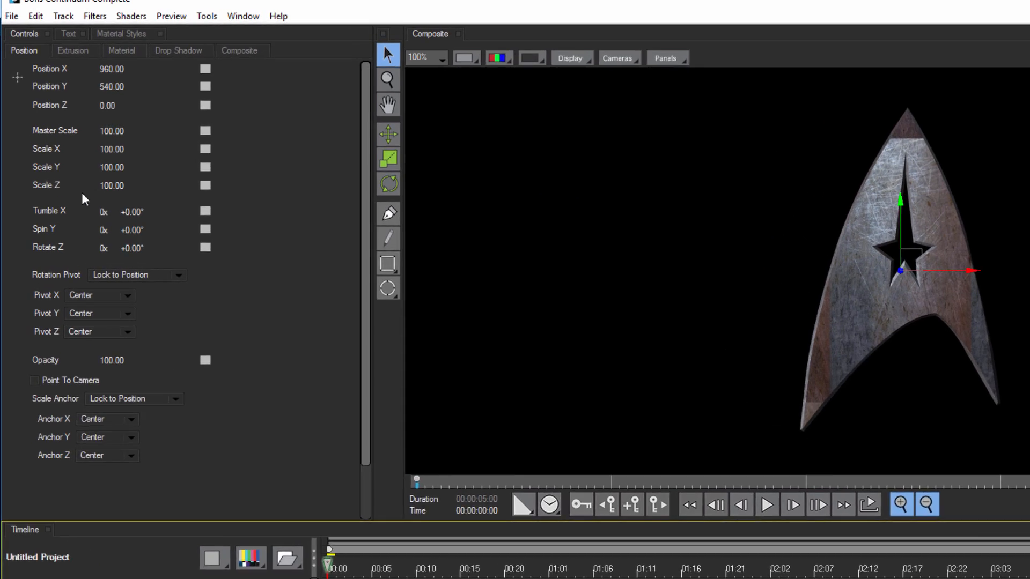
{"action": "left_click", "coordinate": [73, 51]}
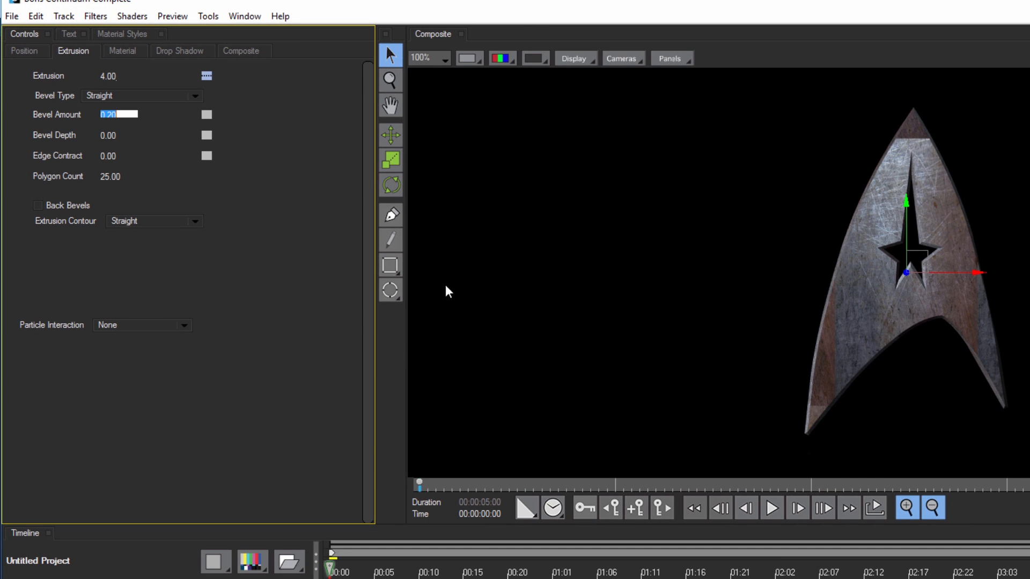
{"action": "left_click", "coordinate": [142, 95]}
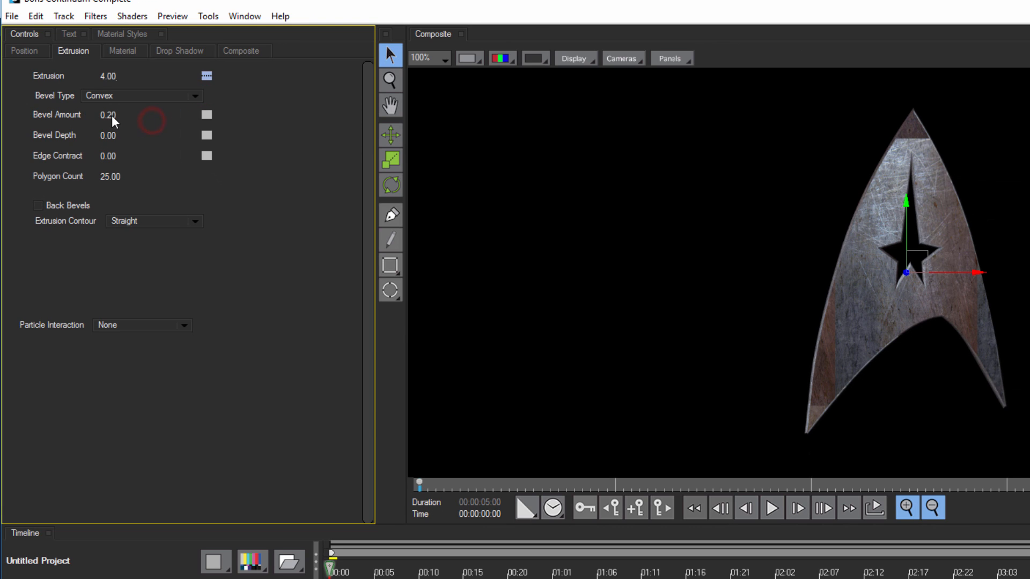
{"action": "double_click", "coordinate": [107, 115]}
{"action": "type", "text": "0.1"}
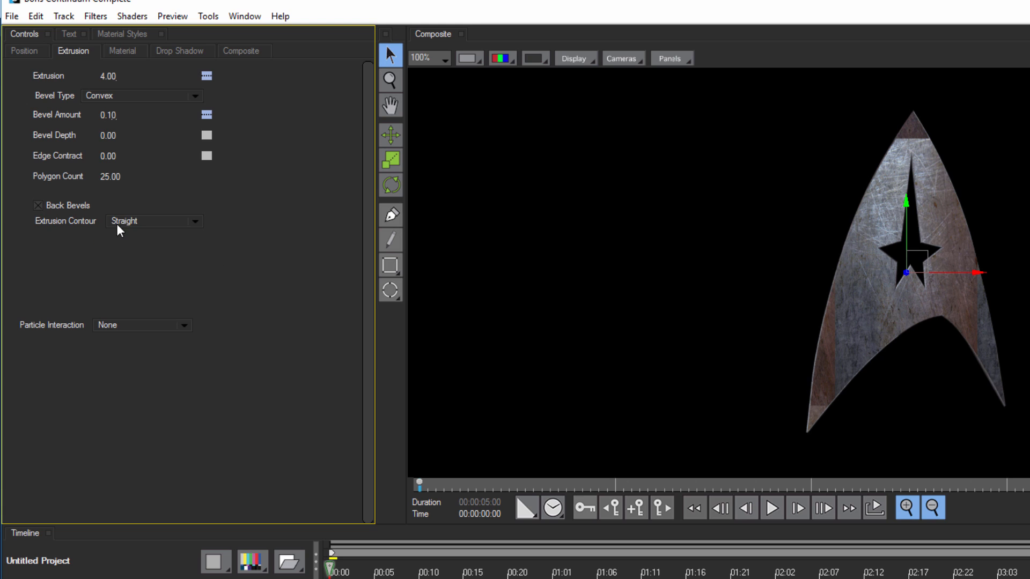
{"action": "mouse_move", "coordinate": [30, 55]}
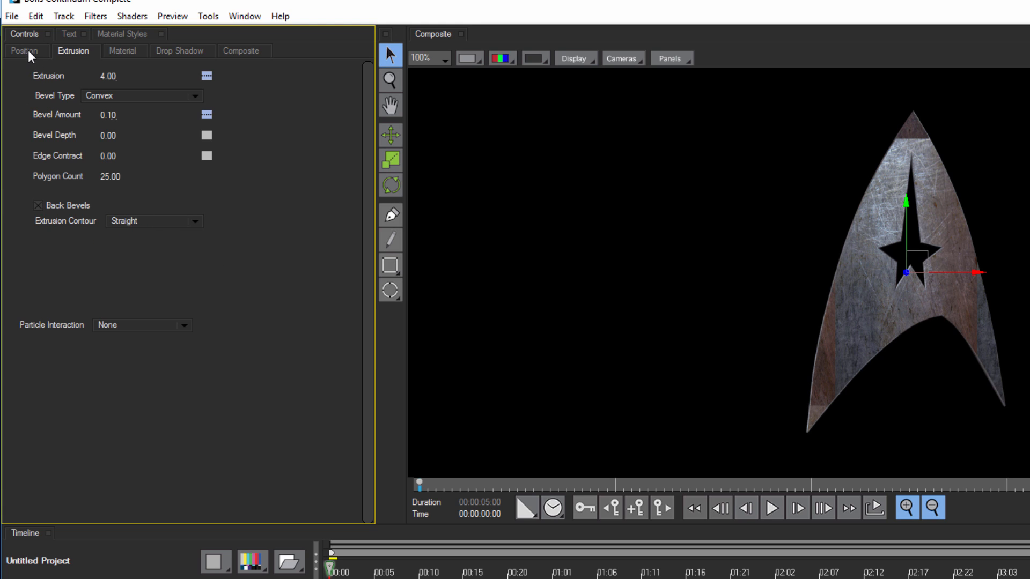
Keyframe the insignia at position 974, 576, master scale 538 and Spin Y 90
{"action": "left_click", "coordinate": [25, 50]}
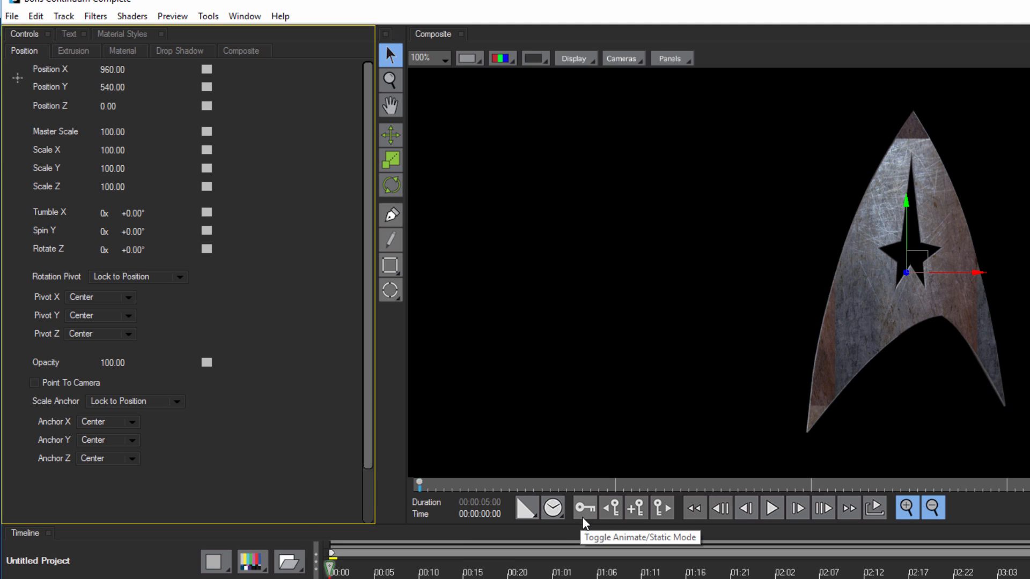
{"action": "mouse_move", "coordinate": [295, 334]}
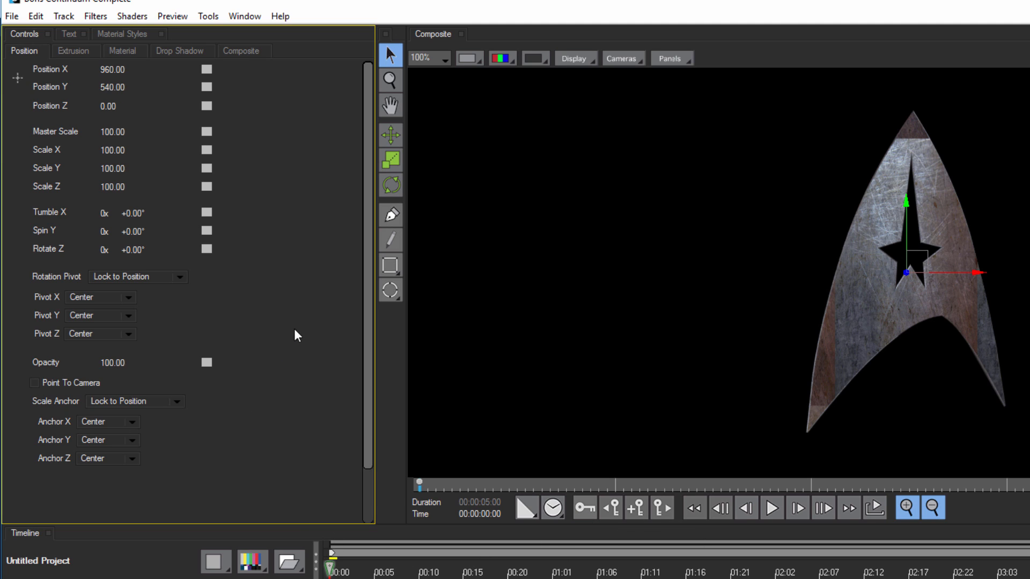
{"action": "mouse_move", "coordinate": [115, 71]}
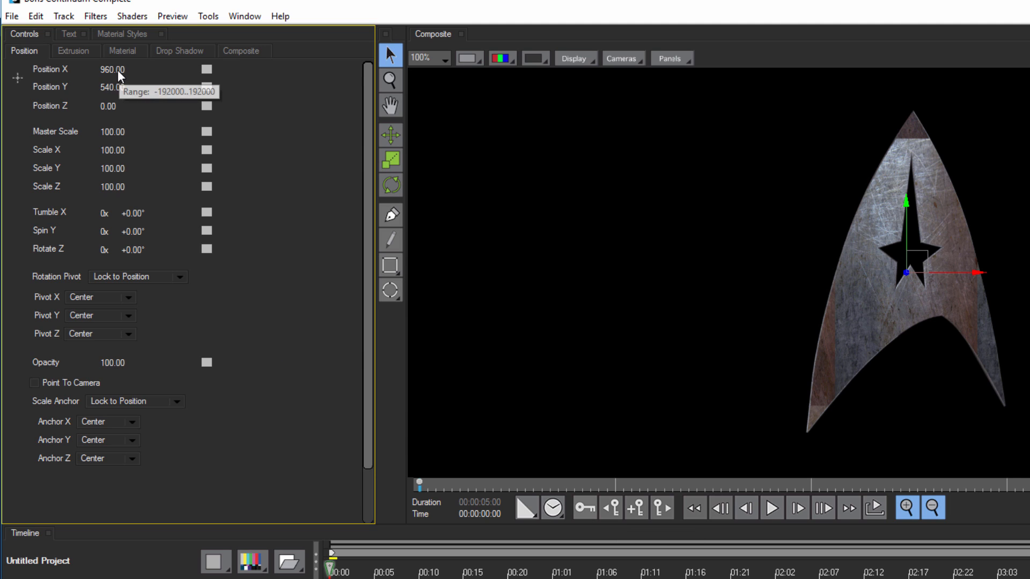
{"action": "type", "text": "974"}
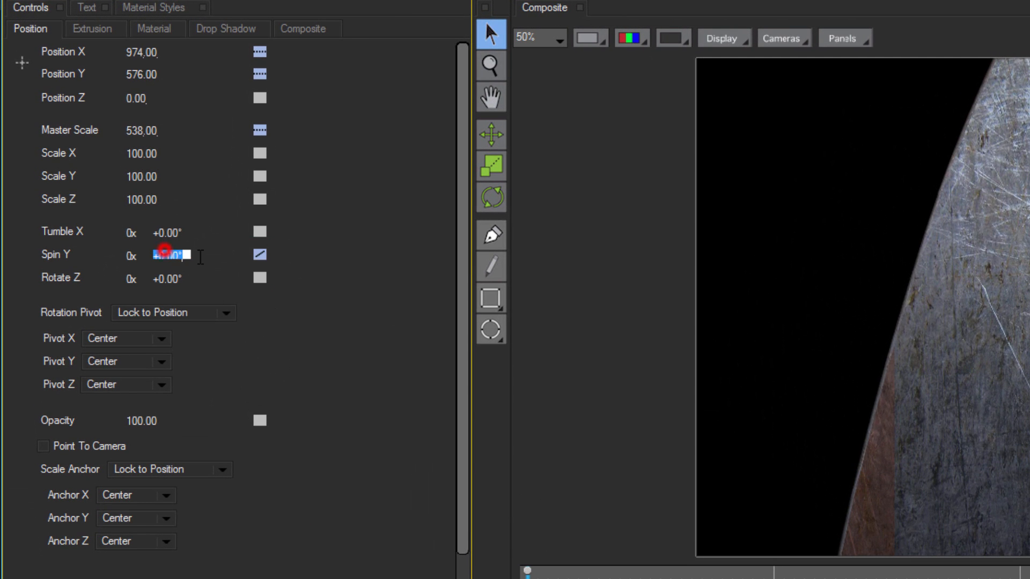
{"action": "type", "text": "90"}
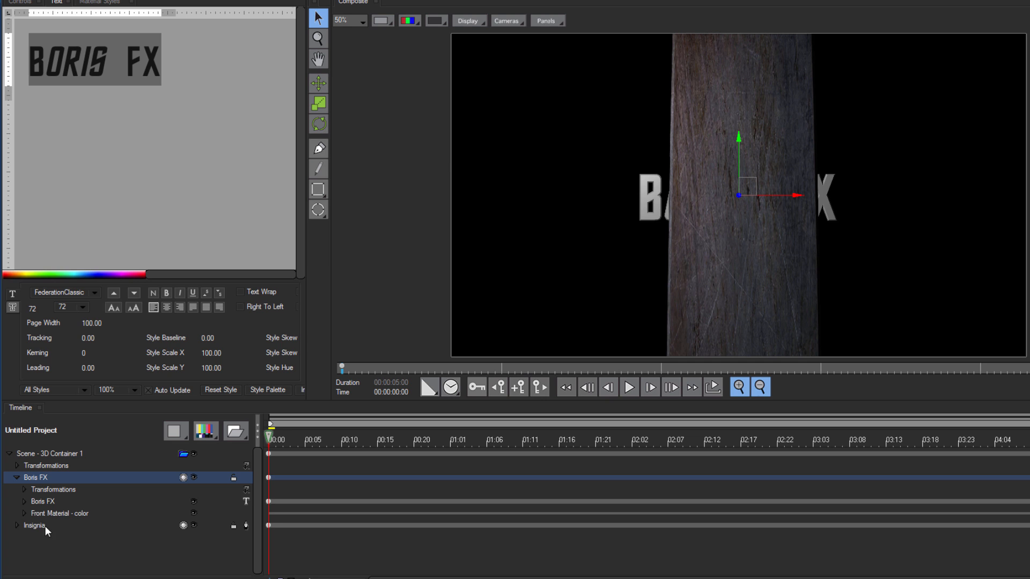
Hide the insignia and set the title text to STAR TREK with wider tracking
{"action": "left_click", "coordinate": [193, 525]}
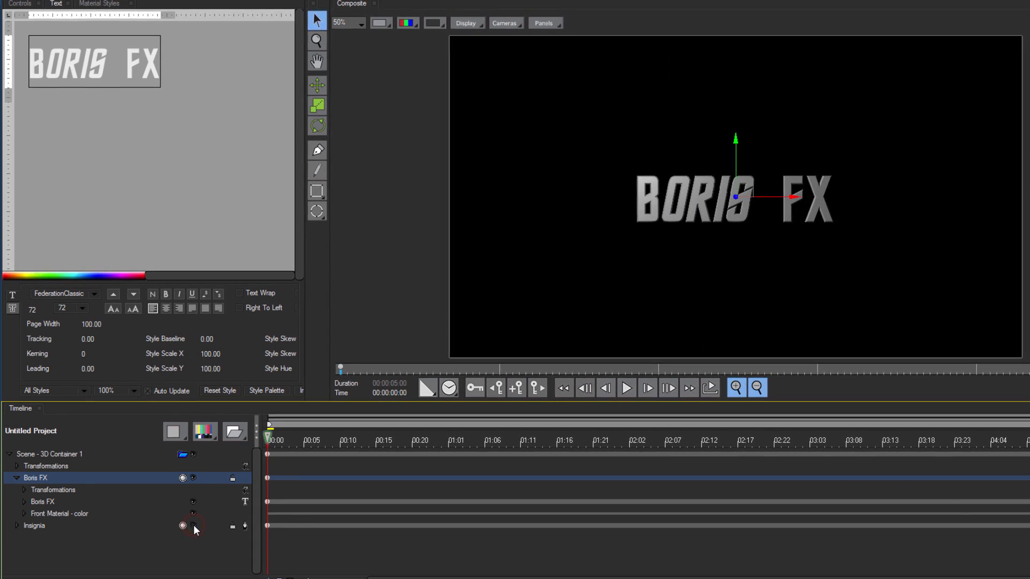
{"action": "left_click", "coordinate": [192, 526]}
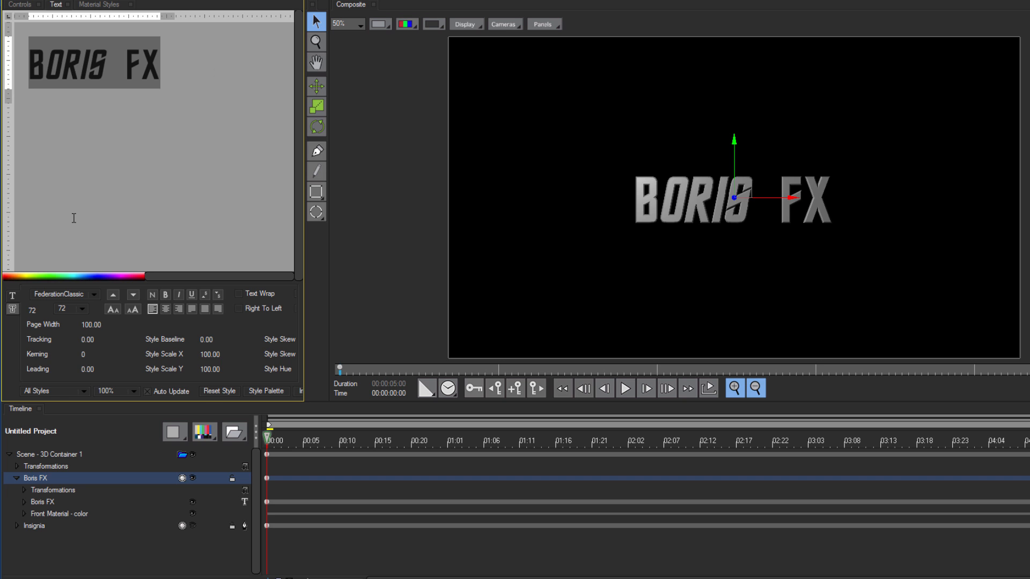
{"action": "type", "text": "STAR TREK"}
{"action": "left_click", "coordinate": [100, 339]}
{"action": "type", "text": "12"}
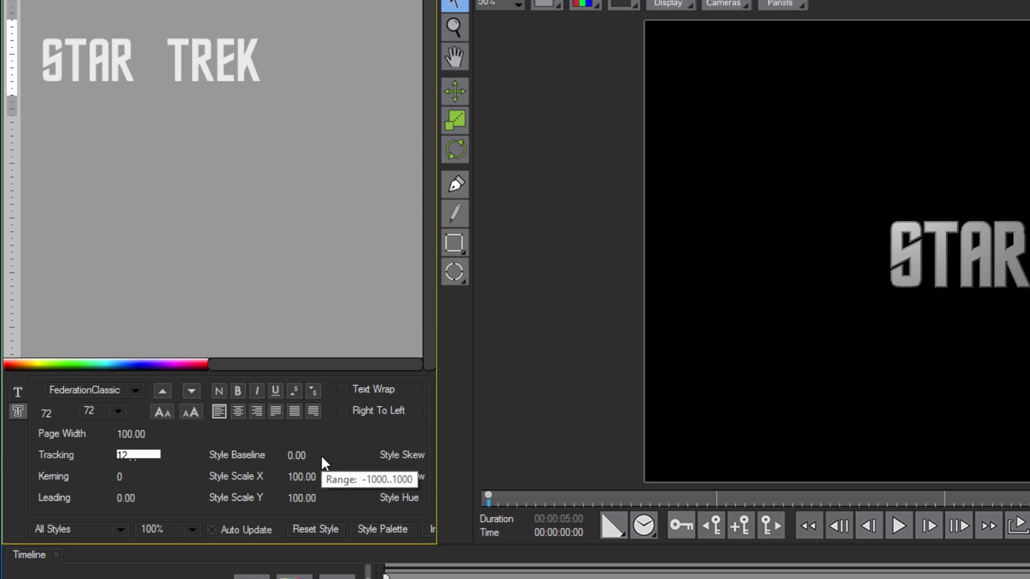
{"action": "left_click", "coordinate": [107, 36]}
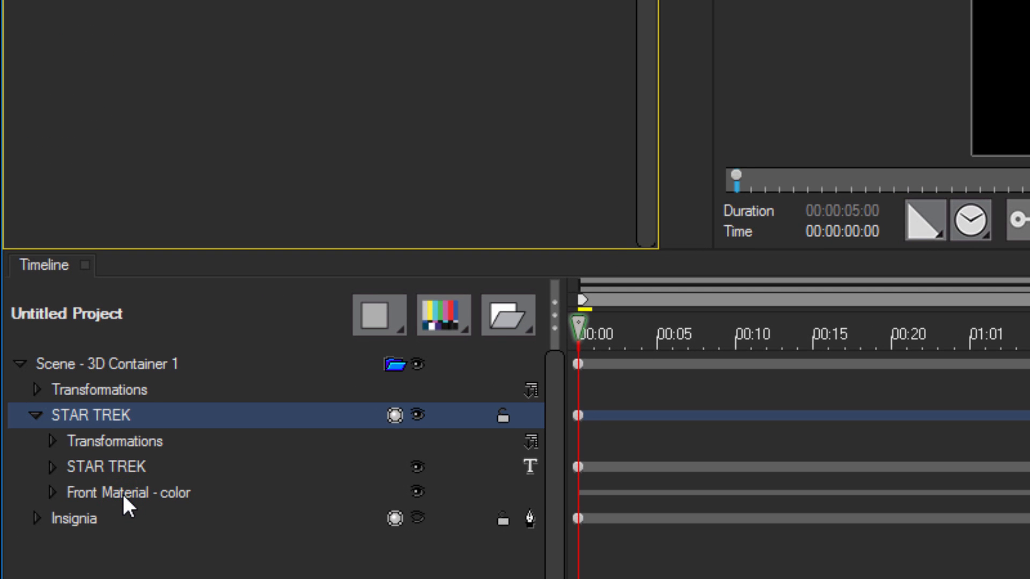
Set the STAR TREK front material to a Texture using the metallic Gold Comb image
{"action": "left_click", "coordinate": [50, 492]}
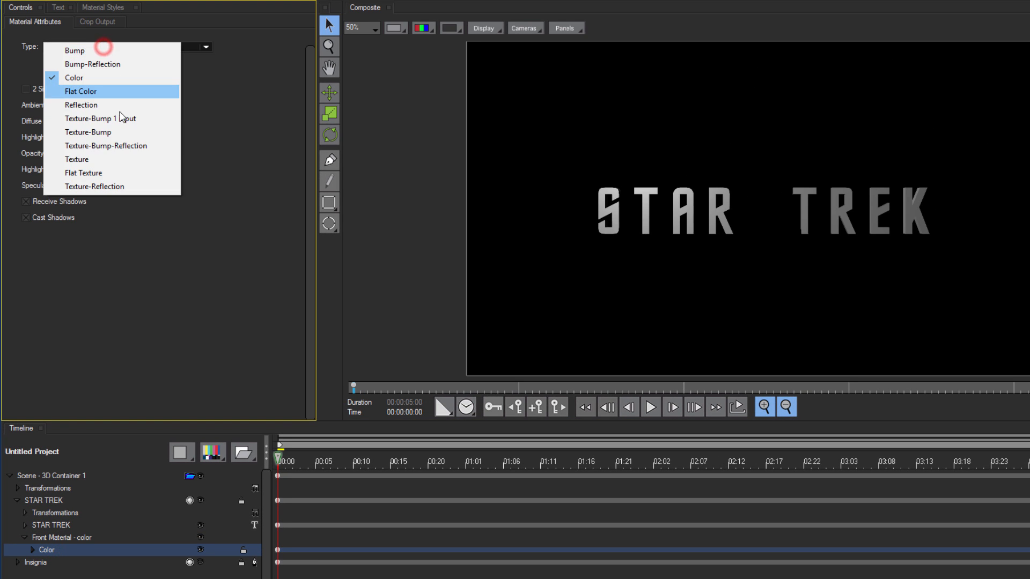
{"action": "left_click", "coordinate": [76, 159]}
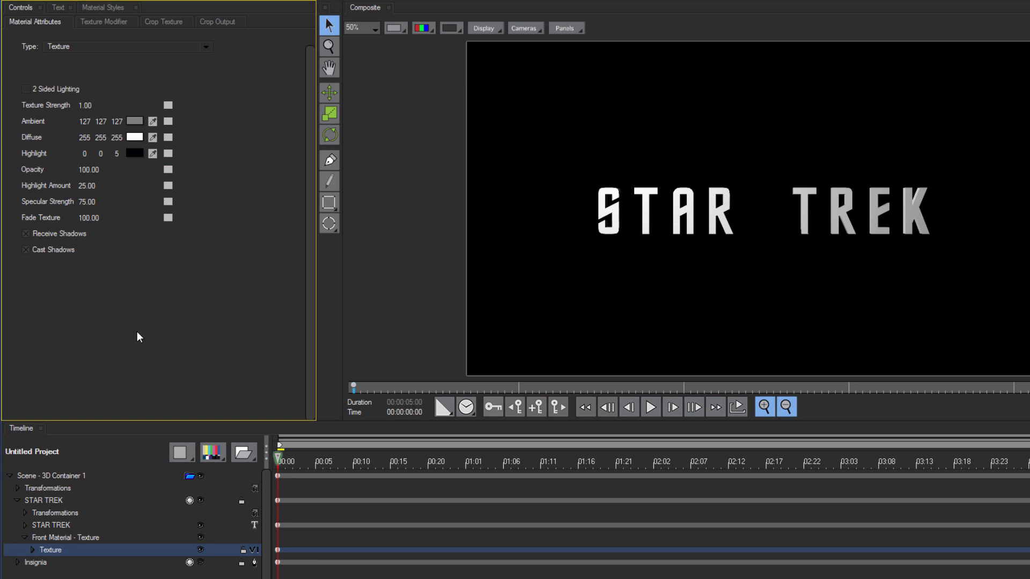
{"action": "mouse_move", "coordinate": [256, 560]}
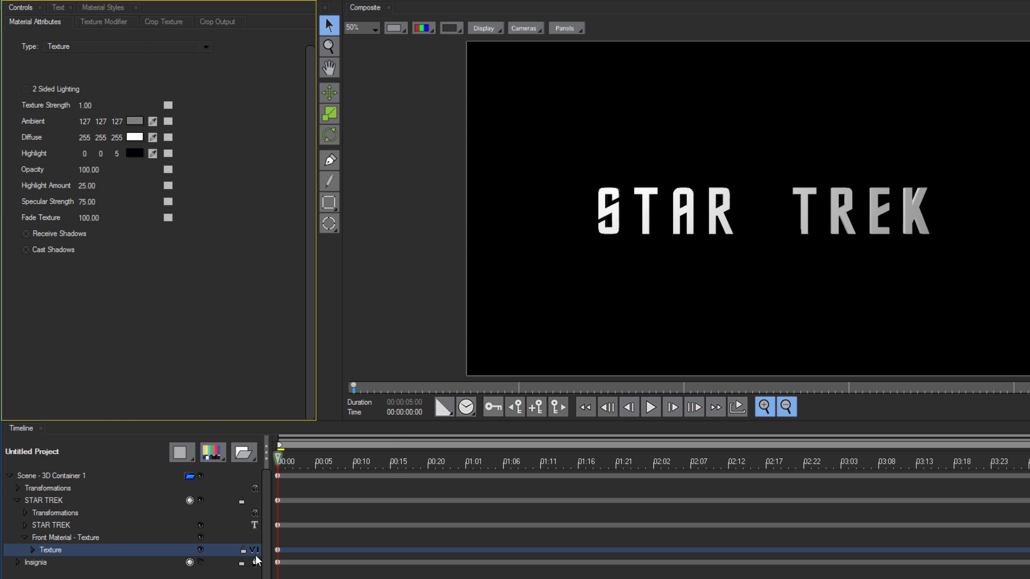
{"action": "left_click", "coordinate": [255, 558]}
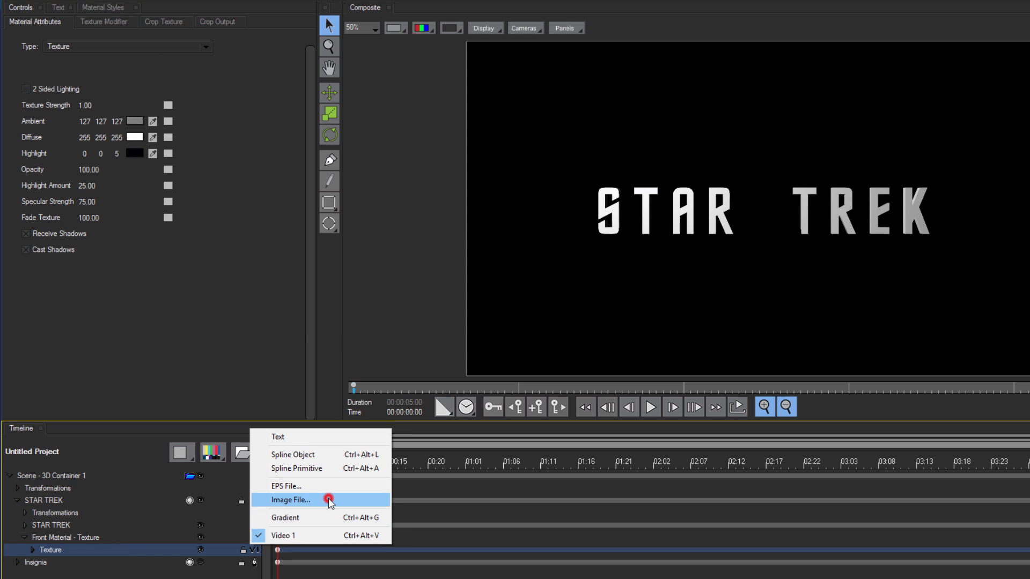
{"action": "left_click", "coordinate": [290, 500]}
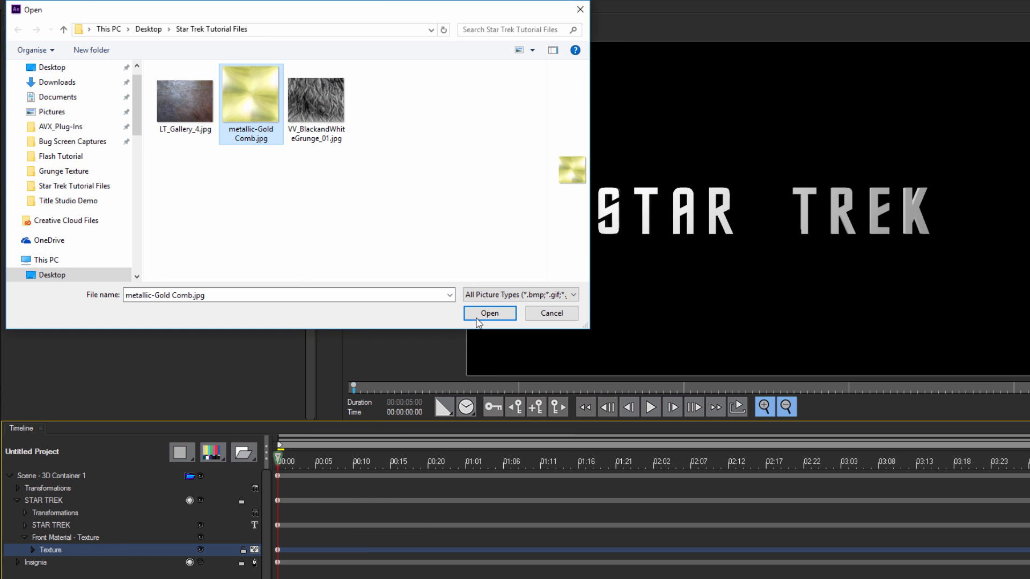
{"action": "left_click", "coordinate": [489, 313]}
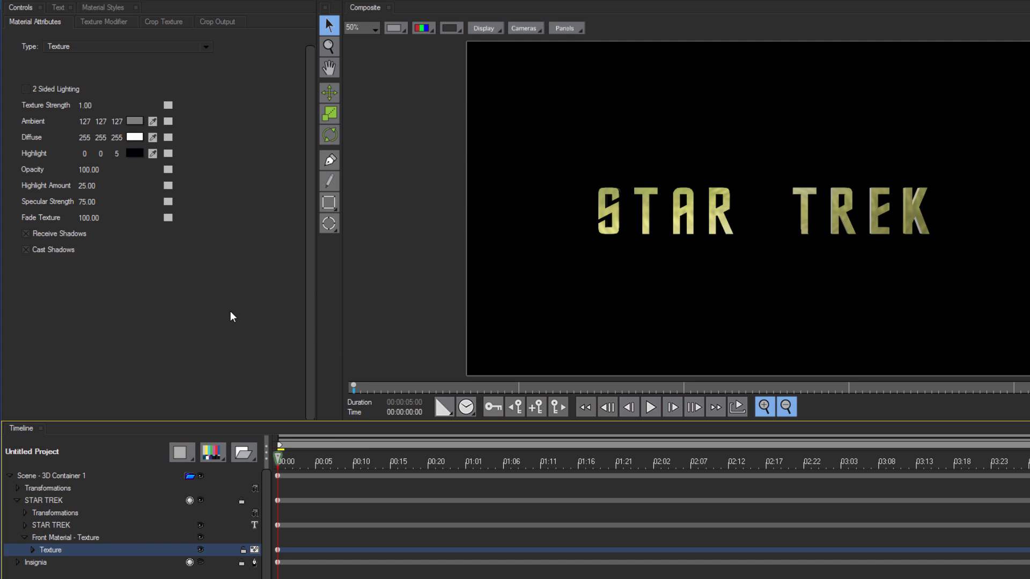
{"action": "mouse_move", "coordinate": [245, 311]}
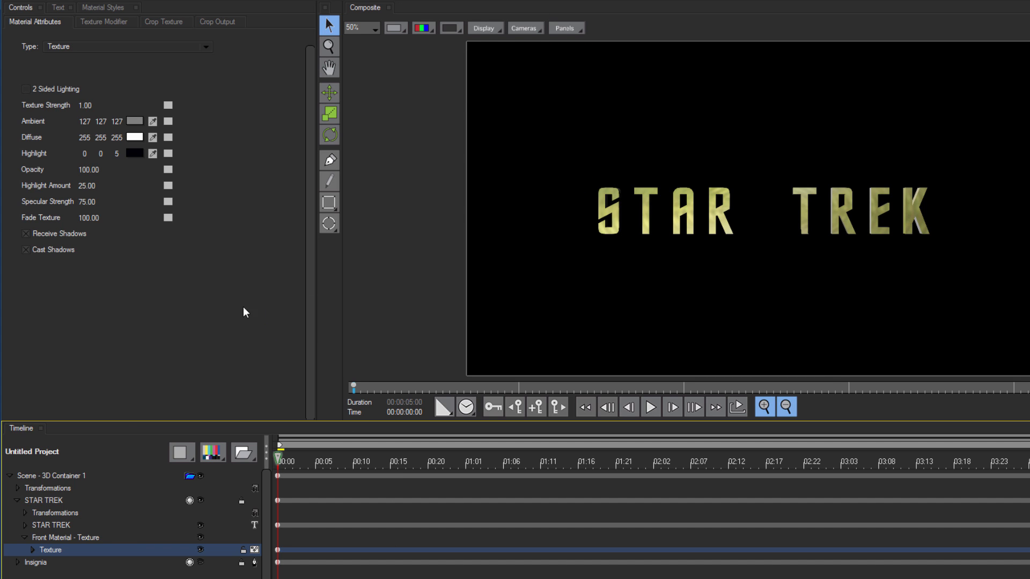
Give the STAR TREK text a -7.20° Tumble X and Position Z -701.48, in front of the insignia
{"action": "left_click", "coordinate": [43, 500]}
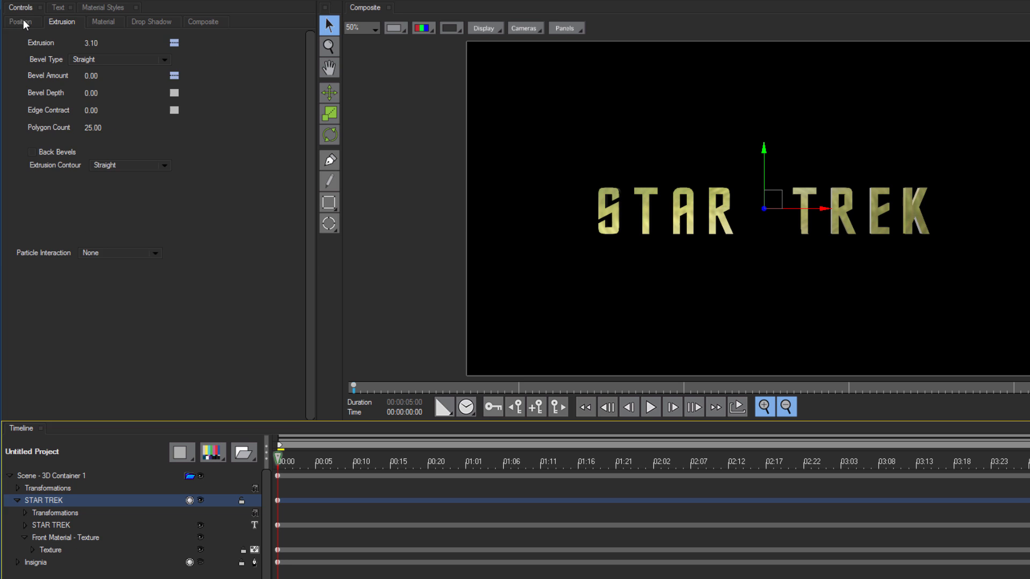
{"action": "left_click", "coordinate": [20, 21]}
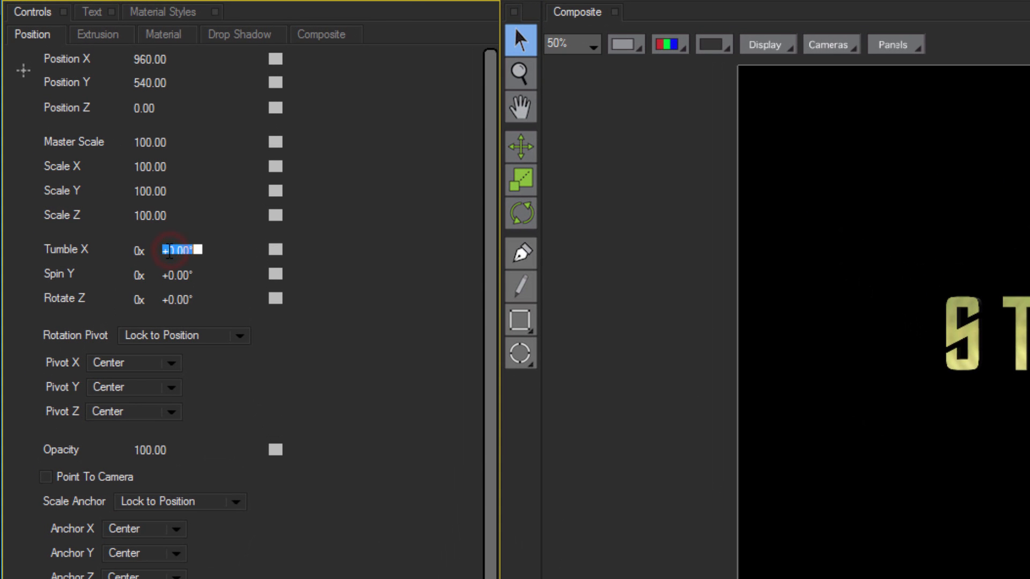
{"action": "type", "text": "-7.20"}
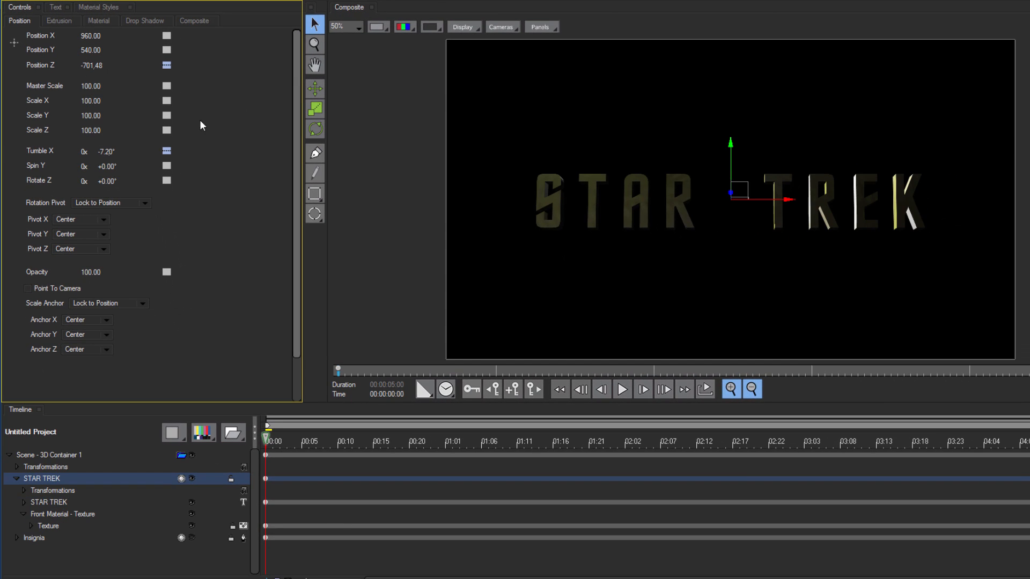
{"action": "mouse_move", "coordinate": [129, 255]}
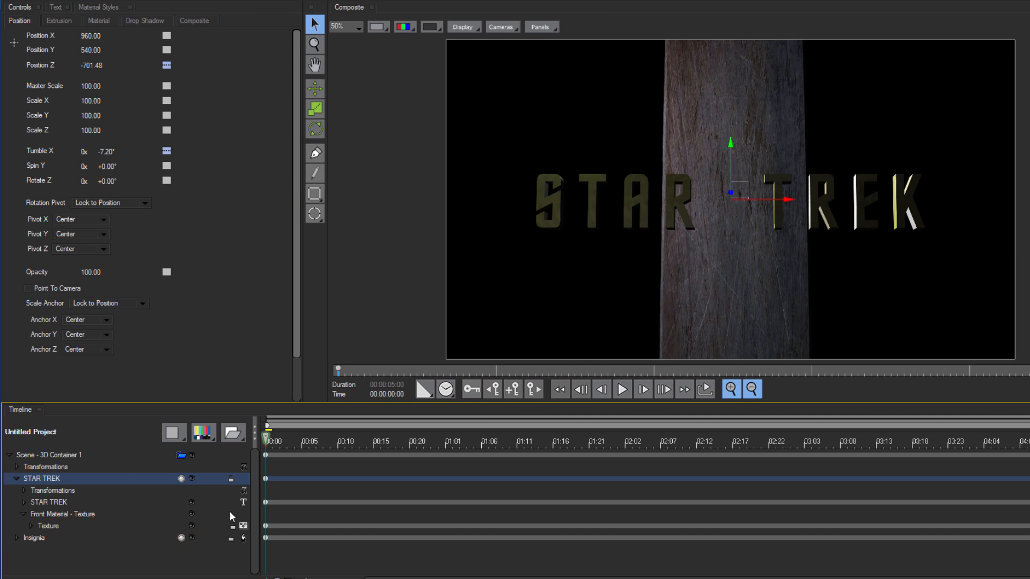
{"action": "mouse_move", "coordinate": [530, 463]}
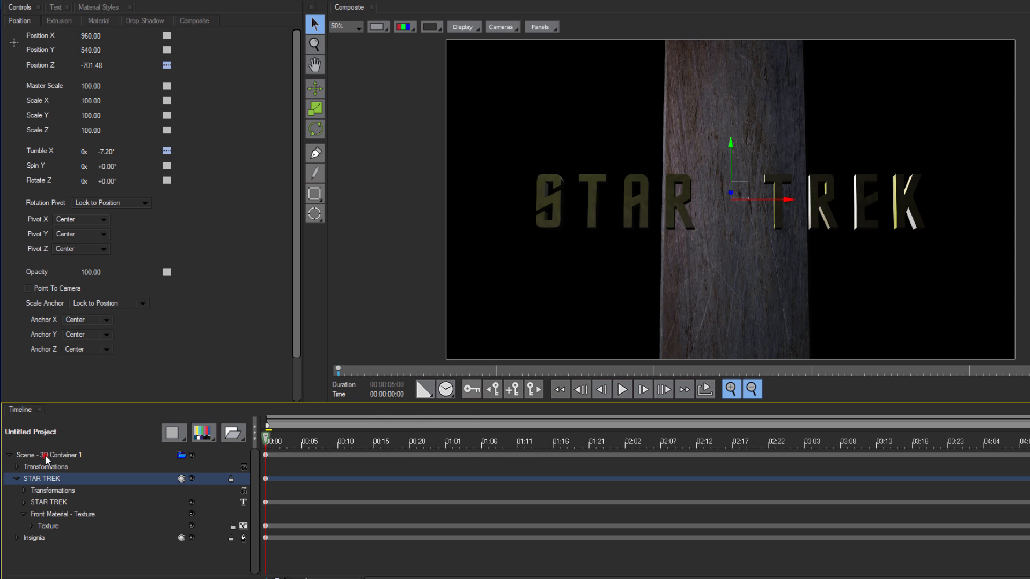
Keyframe the 3D container's camera Zoom to 5116 at clip end for a push-in
{"action": "left_click", "coordinate": [62, 455]}
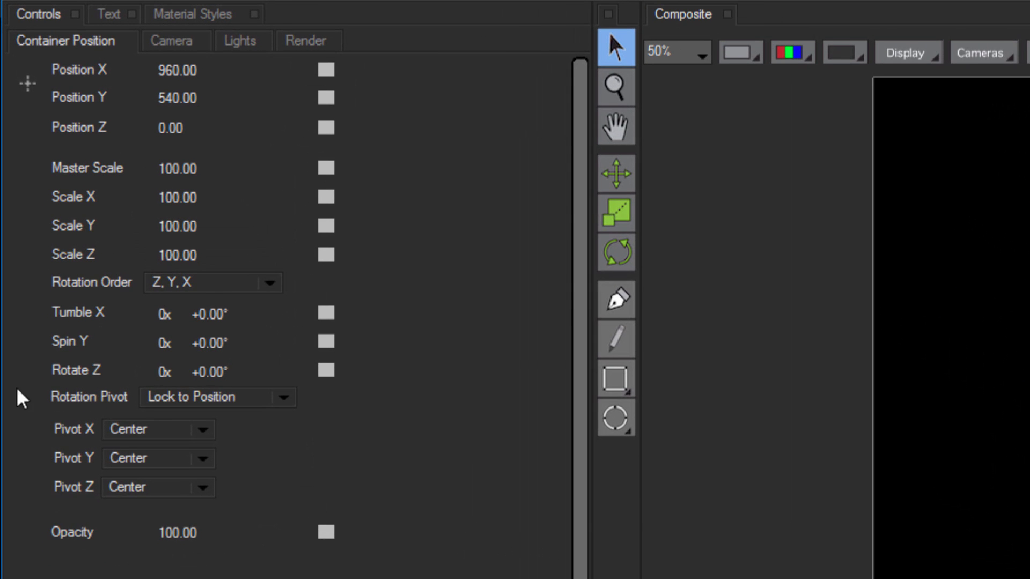
{"action": "left_click", "coordinate": [171, 41]}
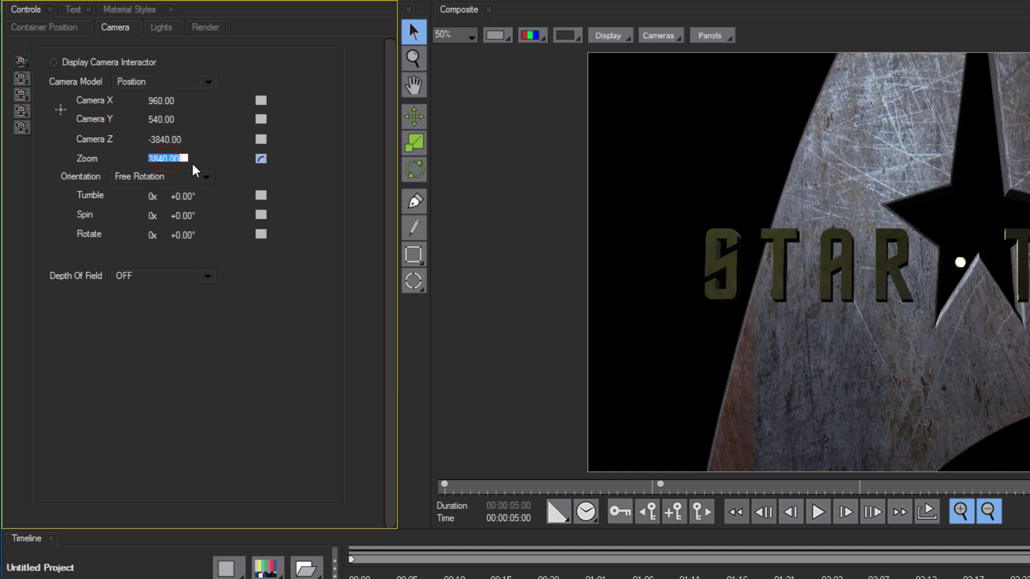
{"action": "type", "text": "5116"}
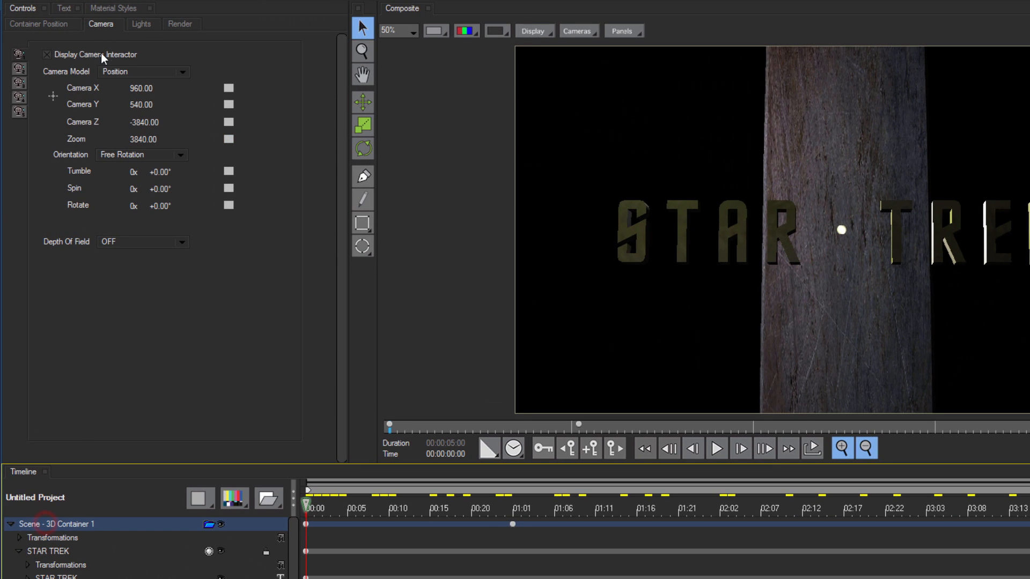
Place the point light at Light Y 1255.28 with distance 542, highlighting the letter edges
{"action": "left_click", "coordinate": [142, 23]}
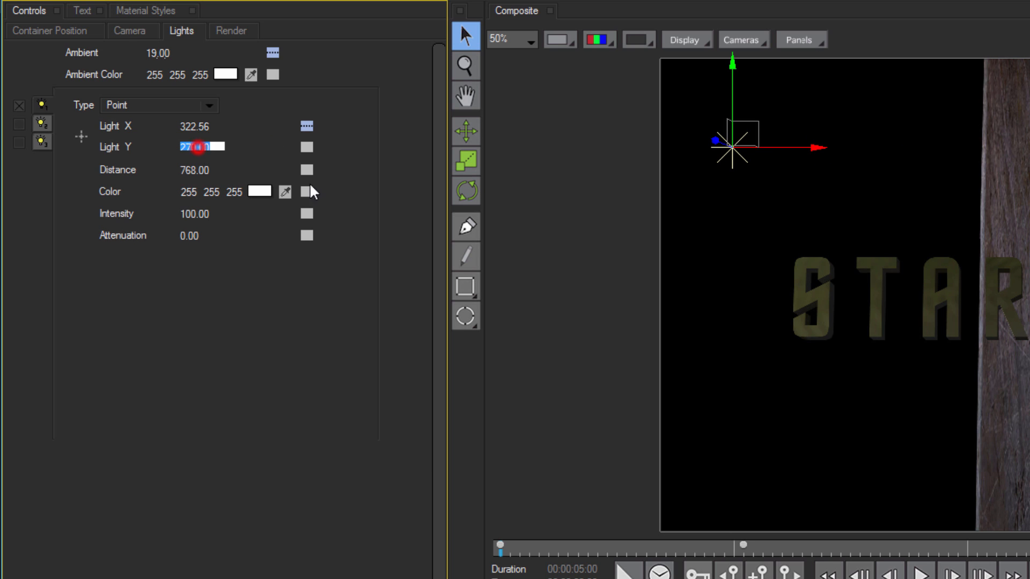
{"action": "type", "text": "125"}
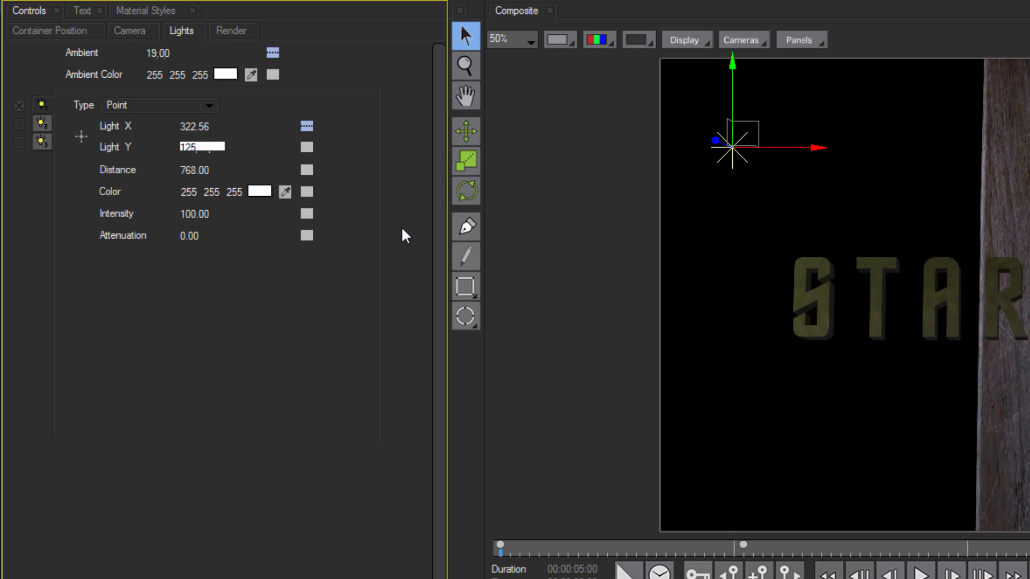
{"action": "type", "text": "1255.28"}
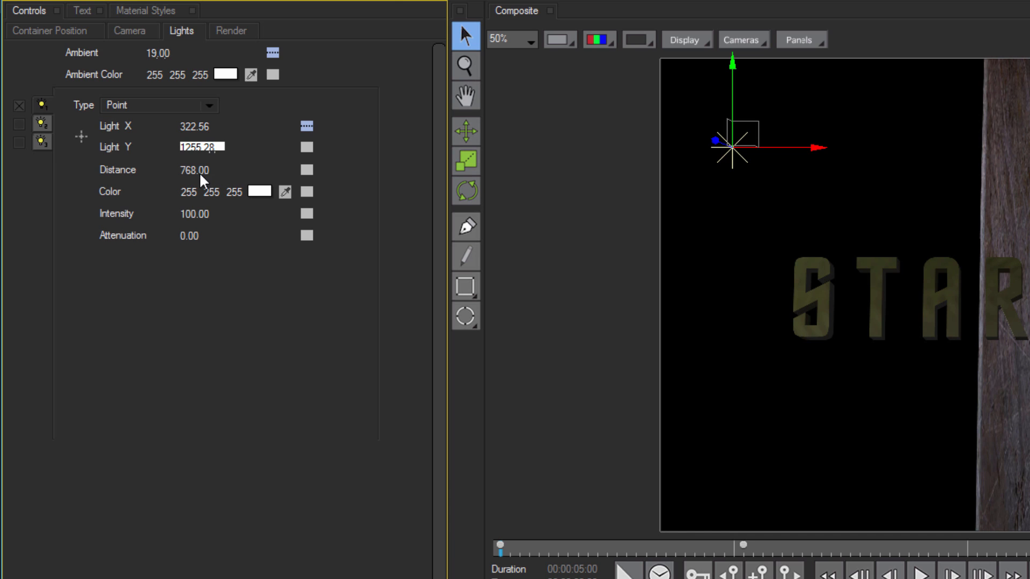
{"action": "type", "text": "542.89"}
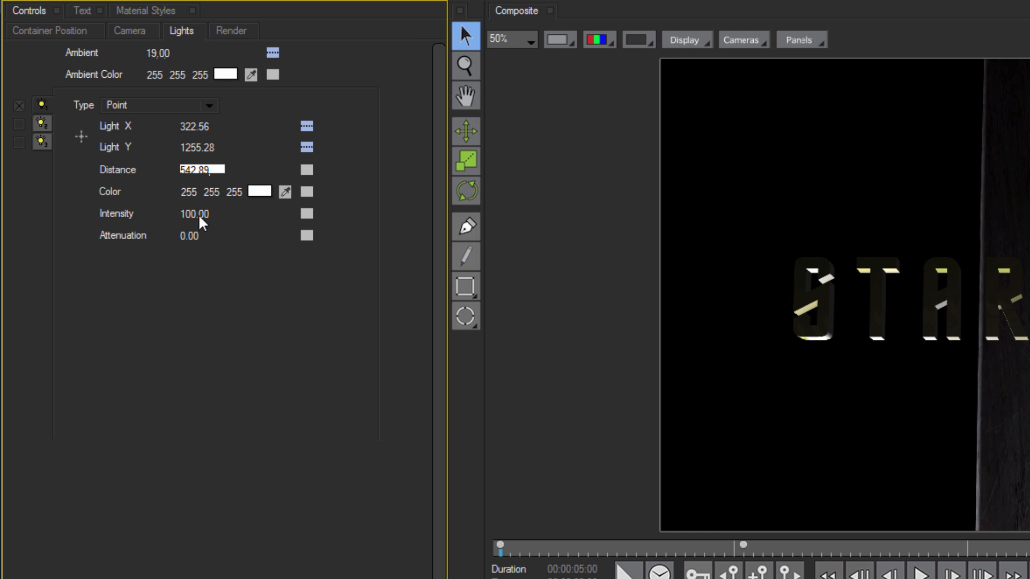
{"action": "left_click", "coordinate": [194, 213]}
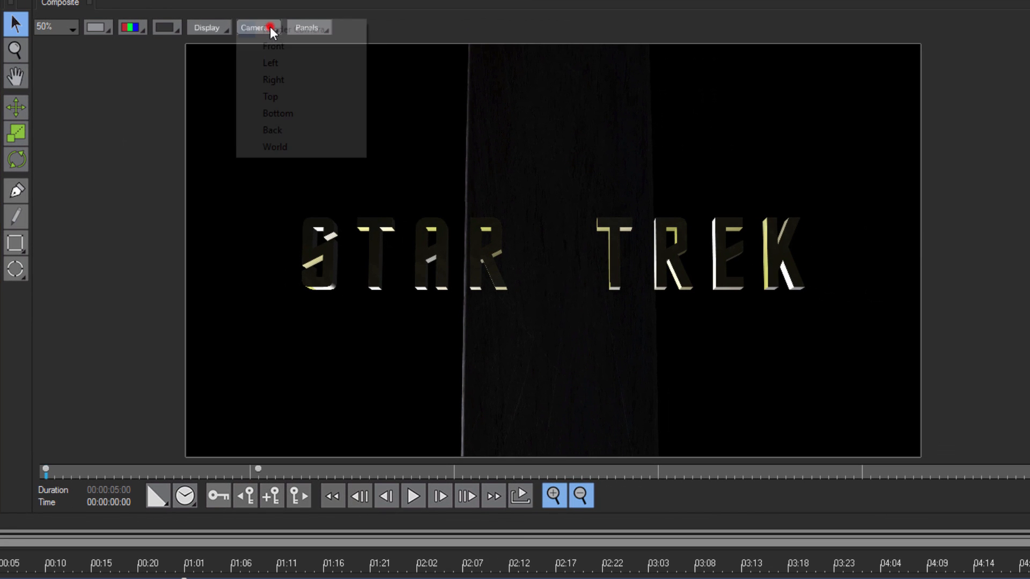
Switch the viewing camera to World to inspect the insignia, title and lights in 3D space
{"action": "left_click", "coordinate": [274, 147]}
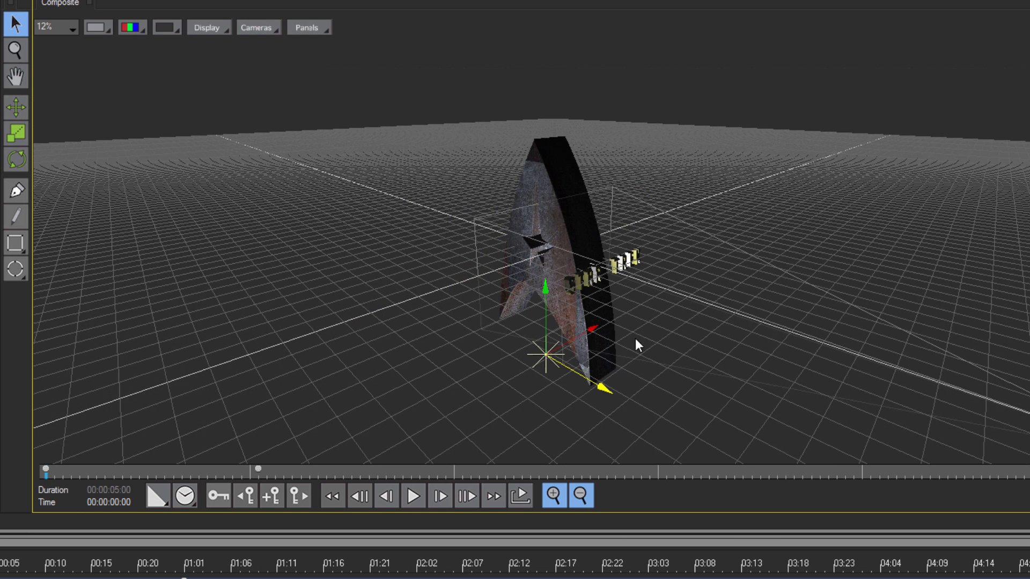
{"action": "mouse_move", "coordinate": [597, 320]}
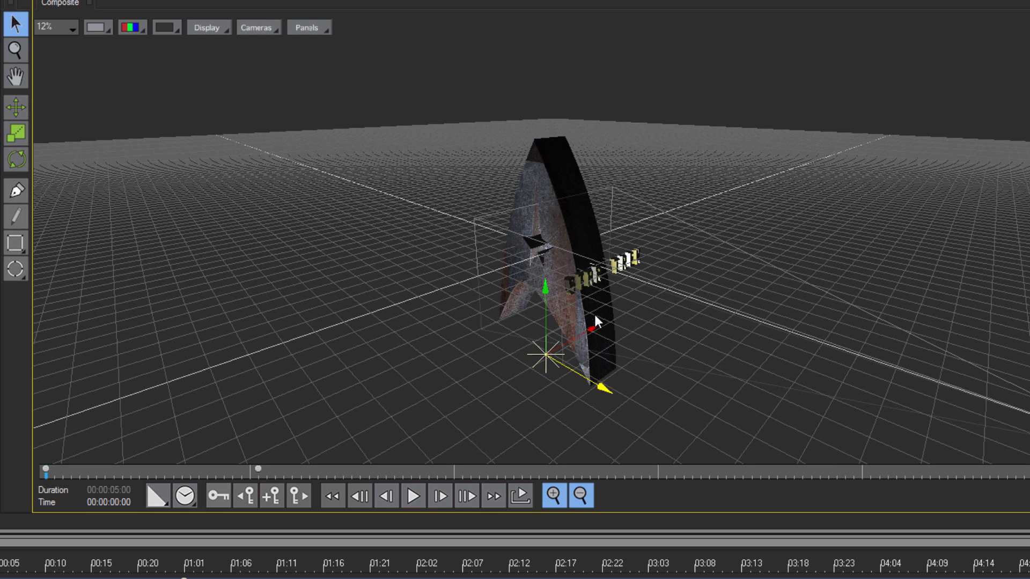
{"action": "mouse_move", "coordinate": [615, 331]}
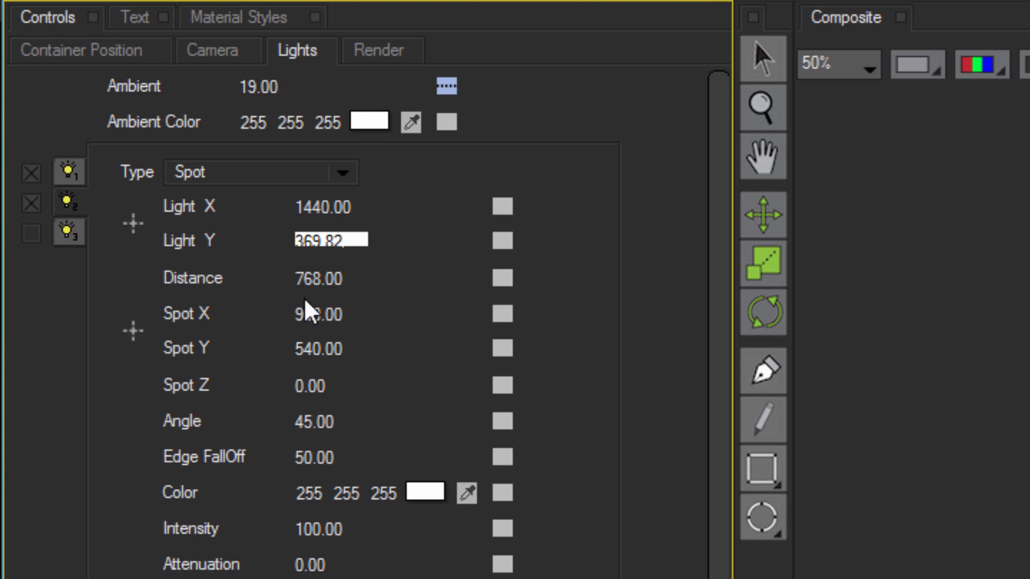
Set the spotlight to Spot Y 441, 37.7° angle and warm colour 255, 225, 210
{"action": "left_click", "coordinate": [317, 277]}
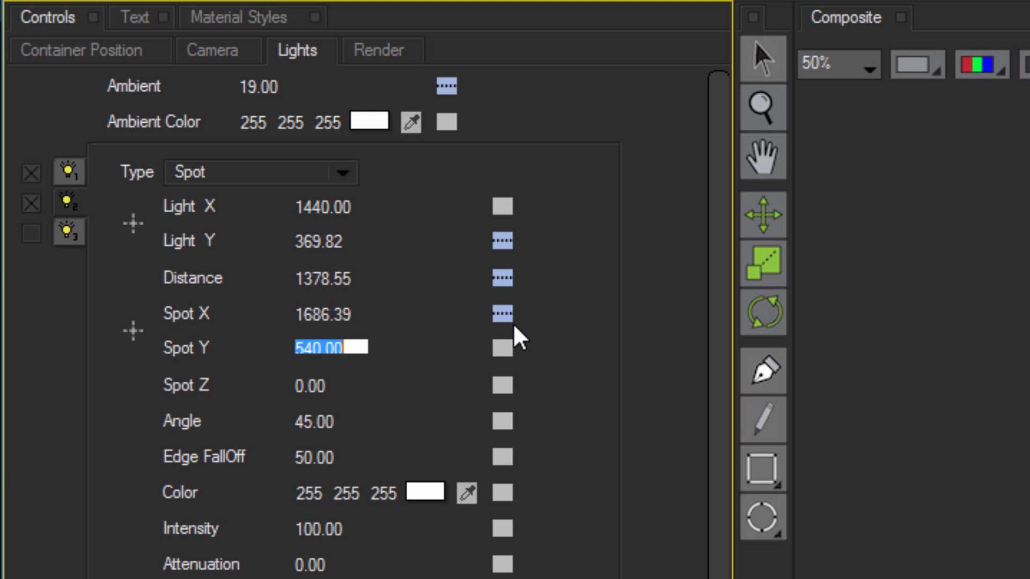
{"action": "type", "text": "441.80"}
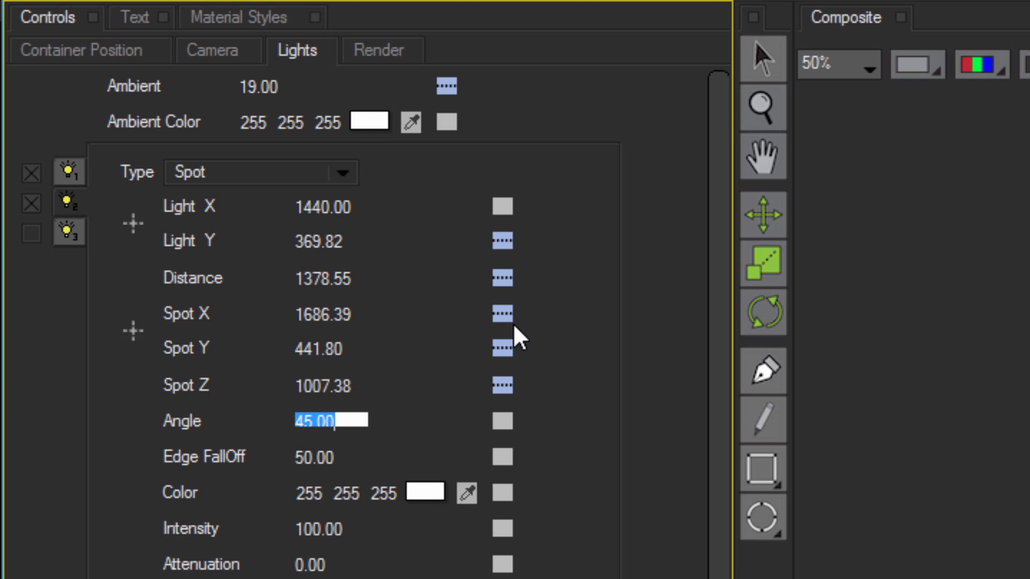
{"action": "type", "text": "37.75"}
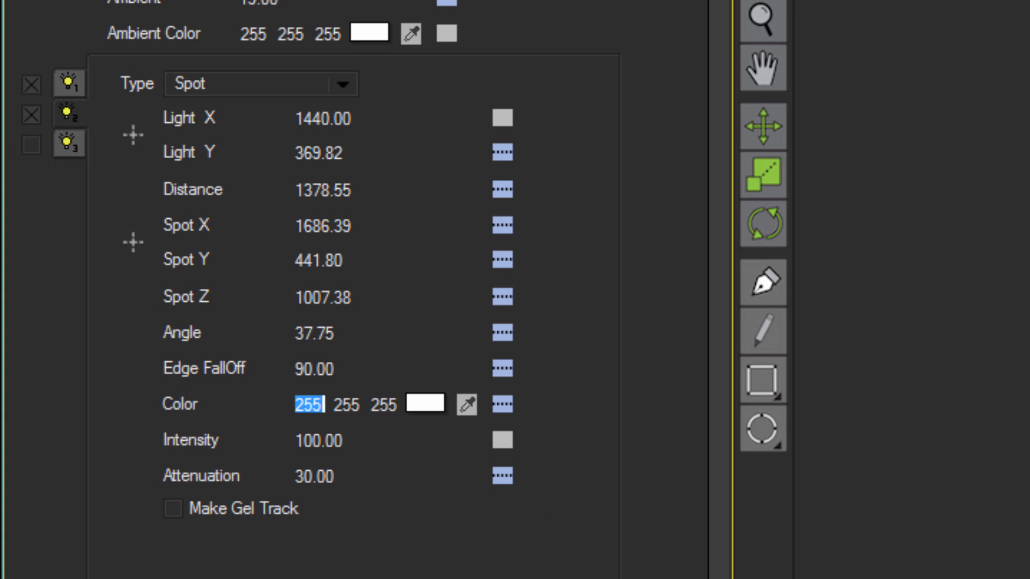
{"action": "key", "text": "Tab"}
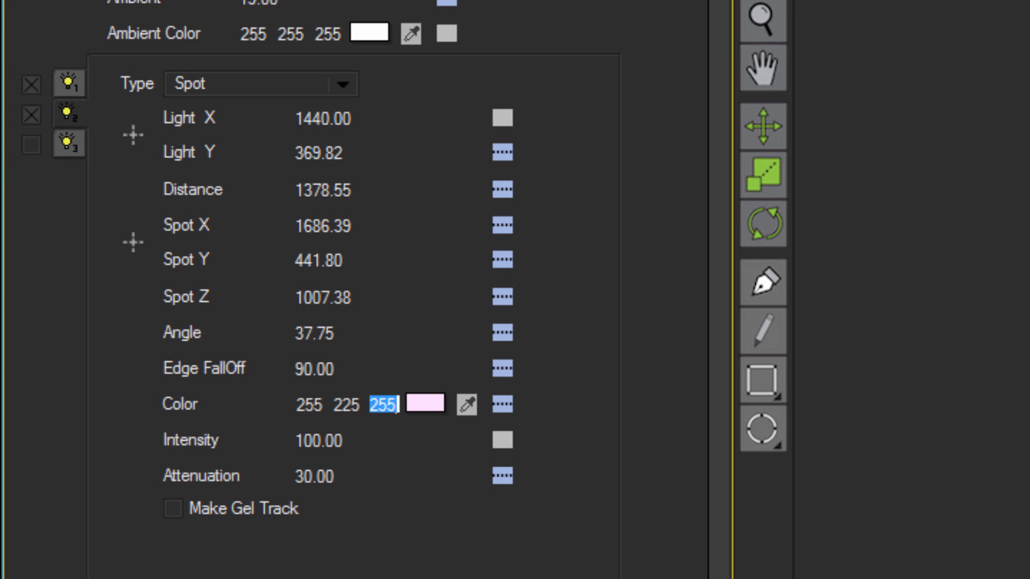
{"action": "type", "text": "210"}
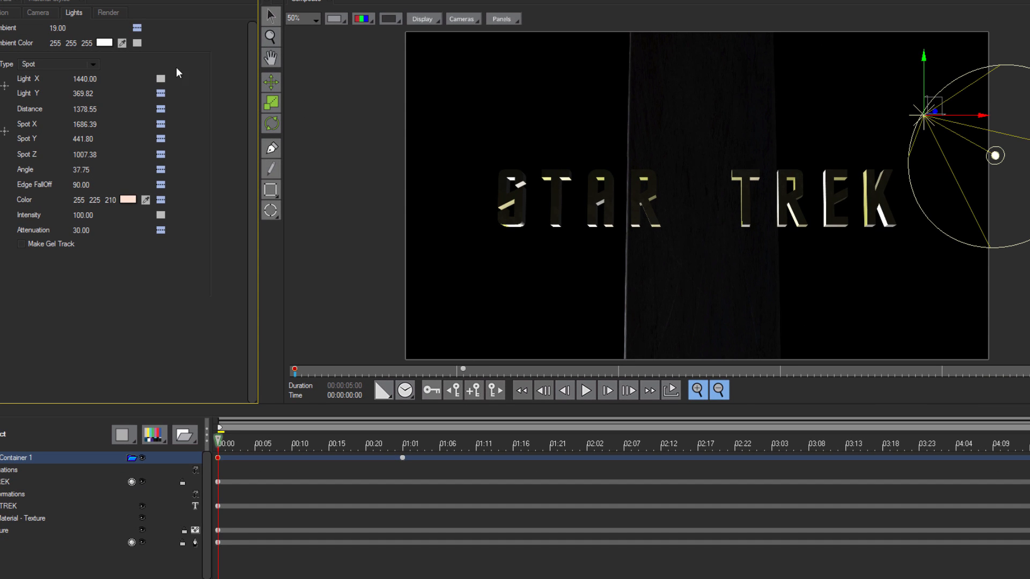
Animate the spotlight's Light X linearly to 2300.84 with intensity 91.66 near clip end
{"action": "left_click", "coordinate": [198, 100]}
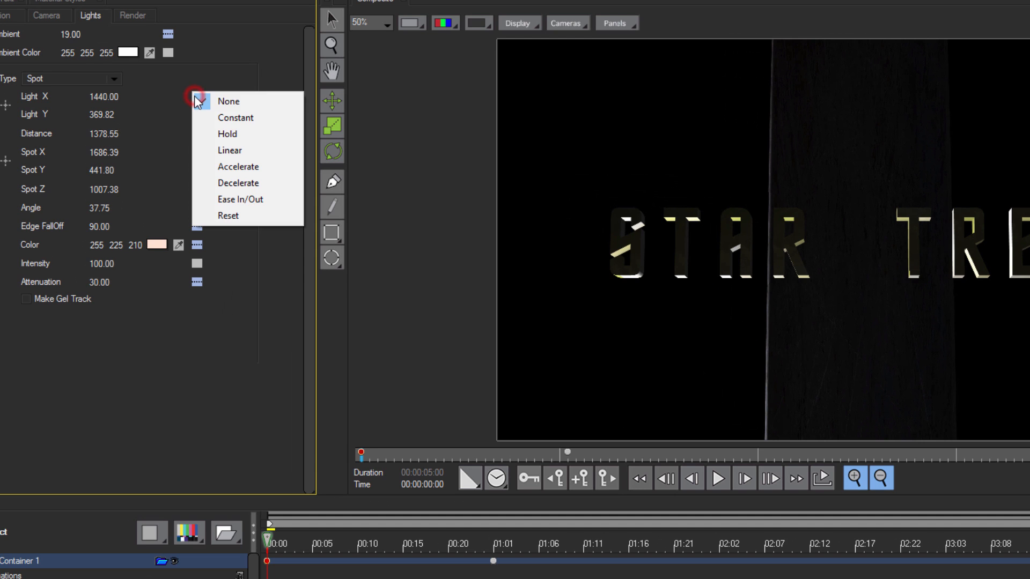
{"action": "left_click", "coordinate": [227, 101]}
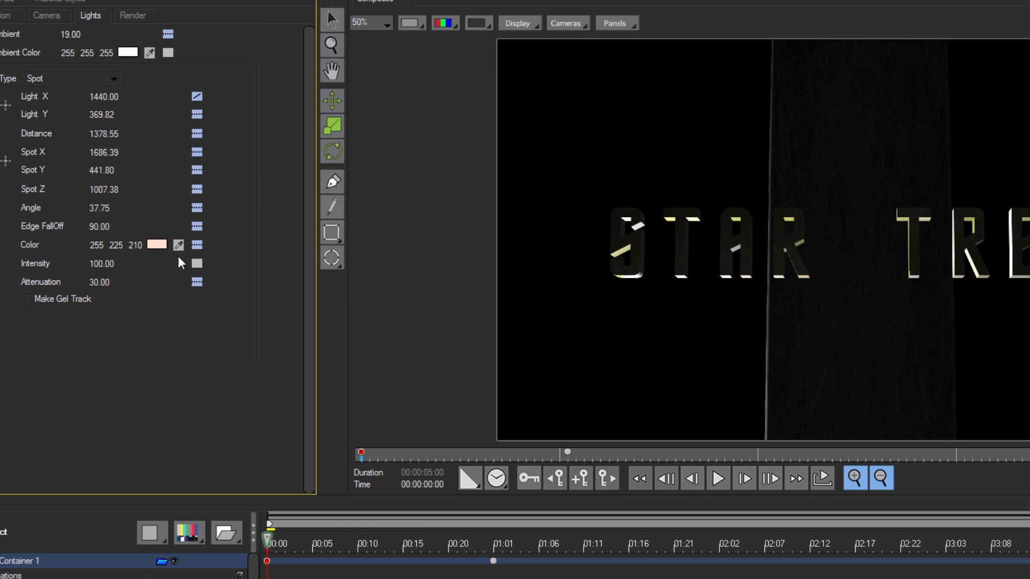
{"action": "left_click", "coordinate": [196, 264]}
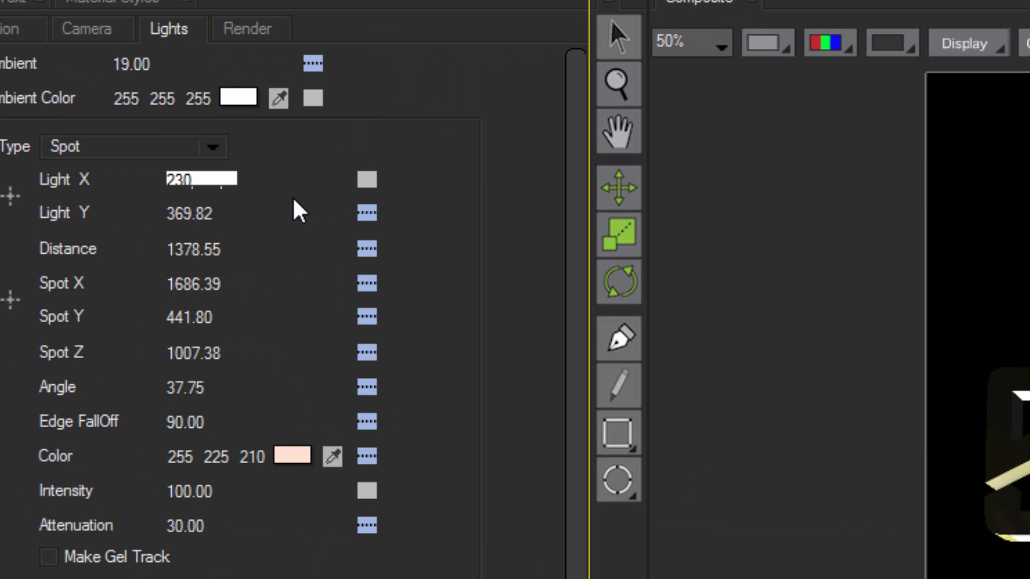
{"action": "type", "text": "2300.84"}
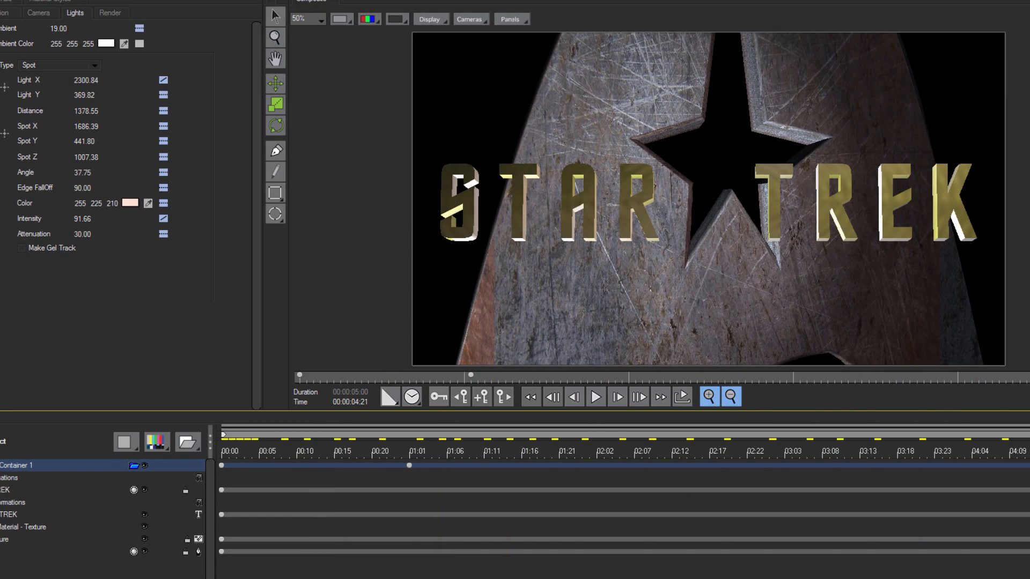
Save the title project as a .blu file in BLU files and return to After Effects
{"action": "left_click", "coordinate": [6, 2]}
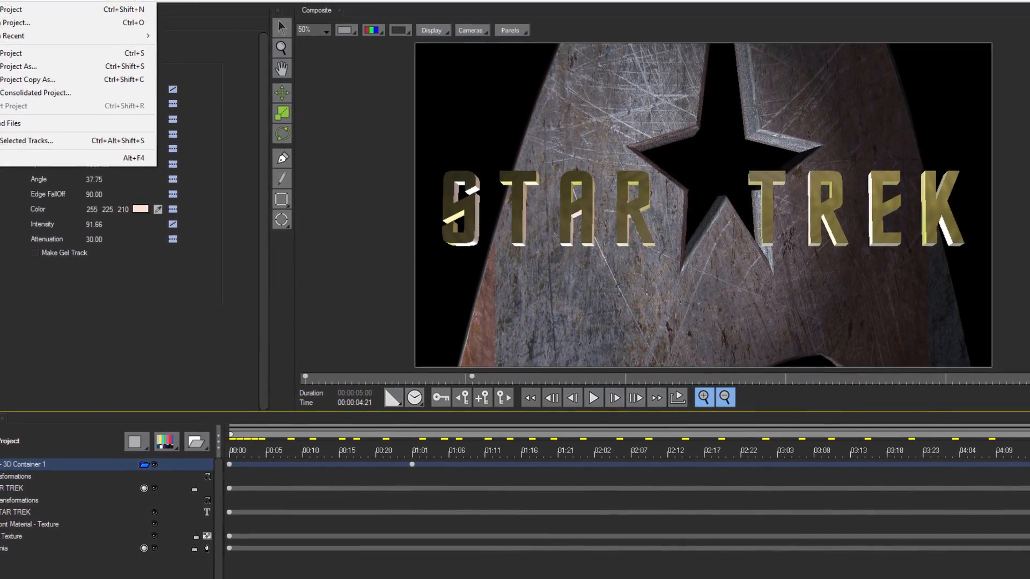
{"action": "left_click", "coordinate": [18, 65]}
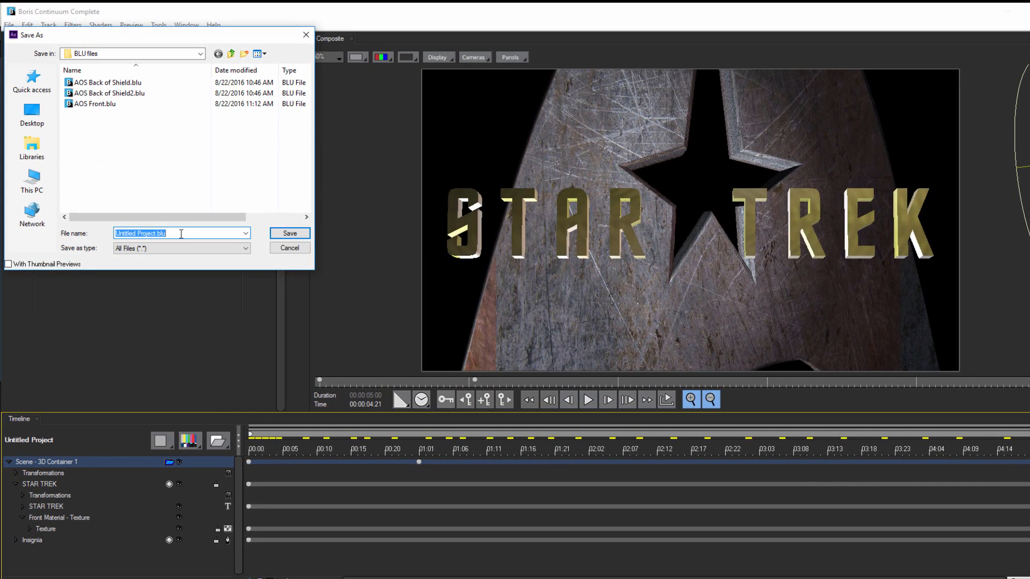
{"action": "left_click", "coordinate": [288, 233]}
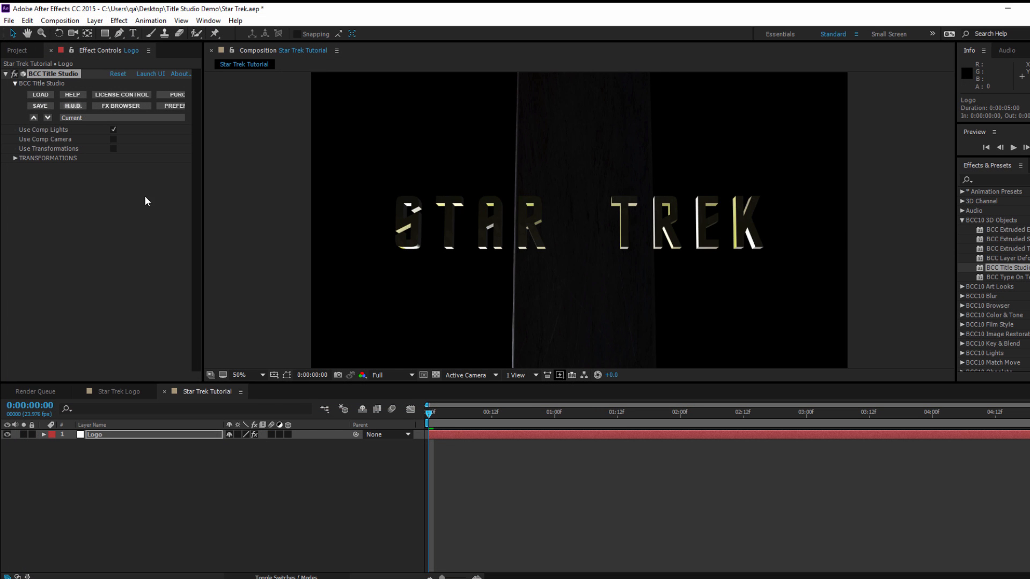
Import the grunge JPG beneath Logo and darken it with BCC Vignette and blur
{"action": "left_click", "coordinate": [16, 51]}
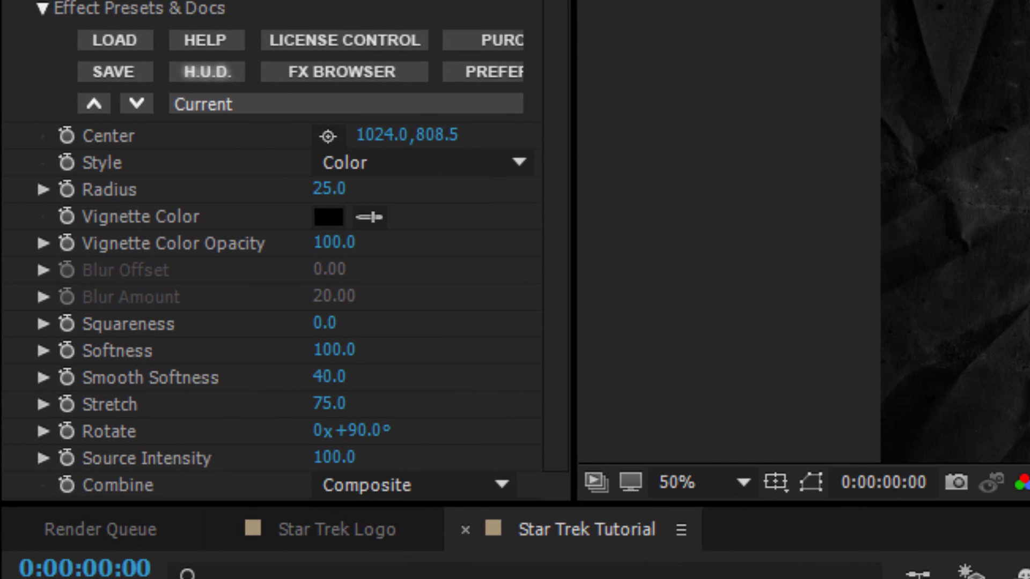
{"action": "left_click", "coordinate": [408, 135]}
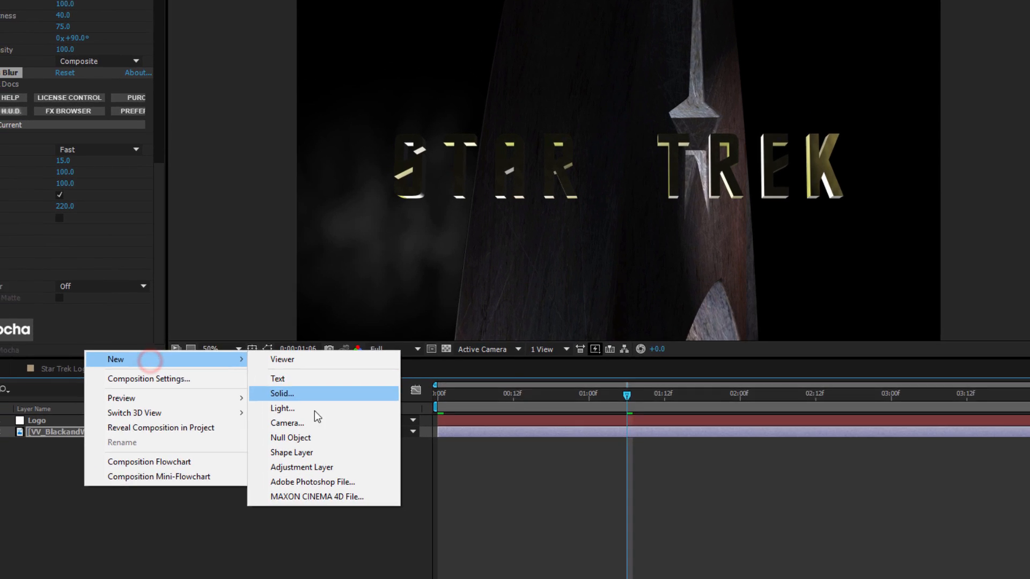
Add a Lens Flares solid with BCC Lens Flare 3D at Position X -740 and Chroma Hoop on
{"action": "left_click", "coordinate": [301, 467]}
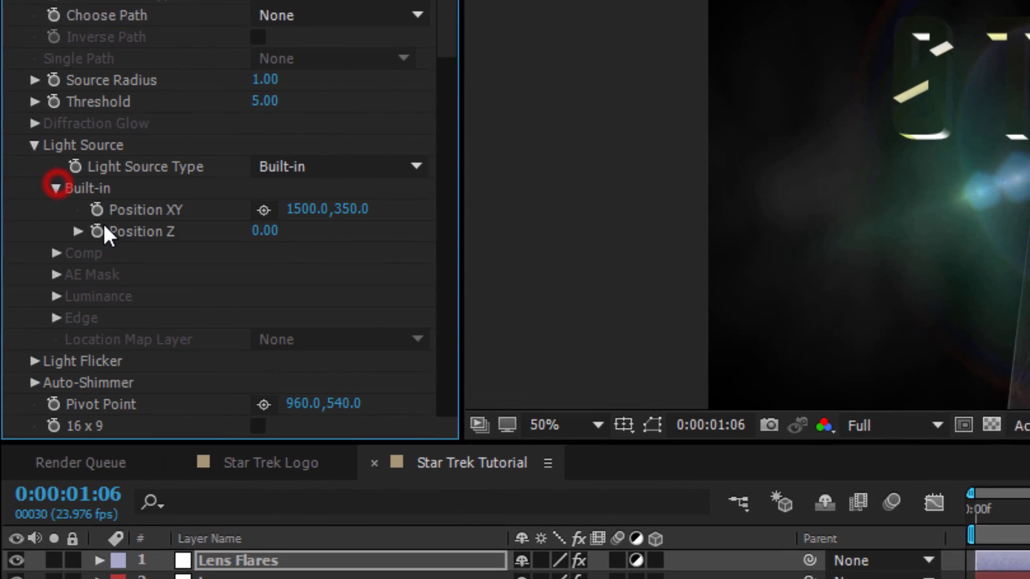
{"action": "double_click", "coordinate": [326, 209]}
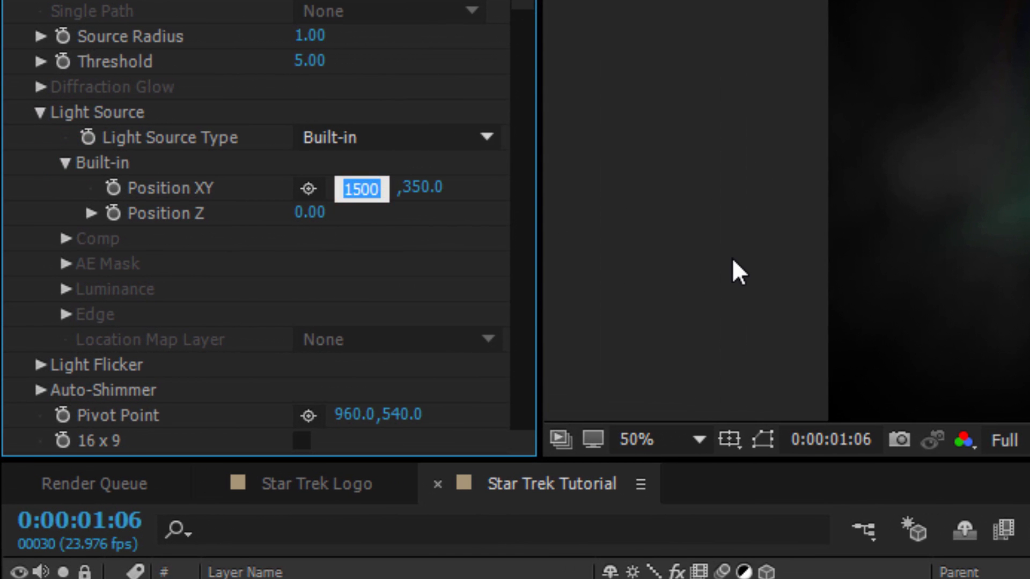
{"action": "type", "text": "-740"}
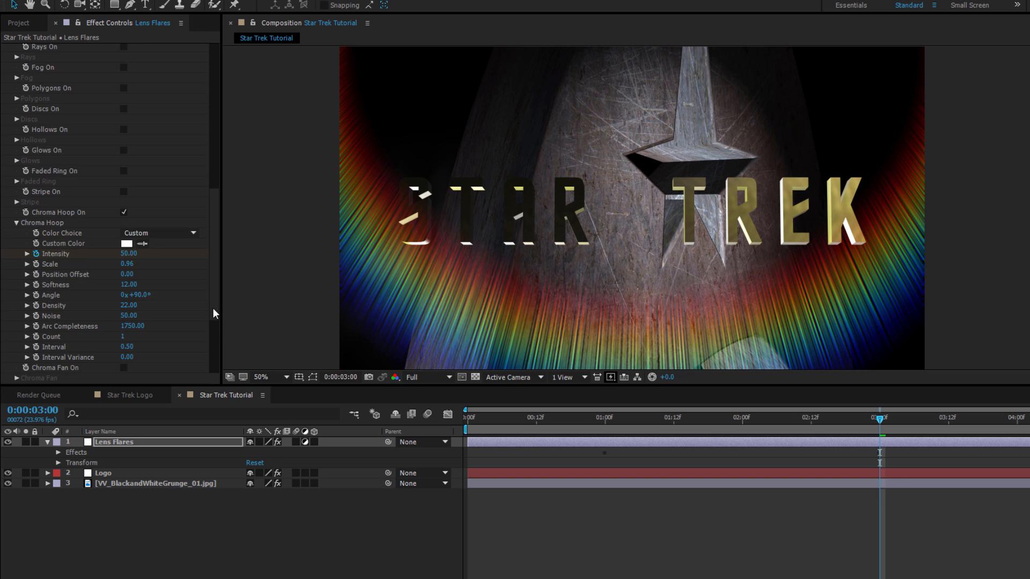
{"action": "left_click", "coordinate": [6, 49]}
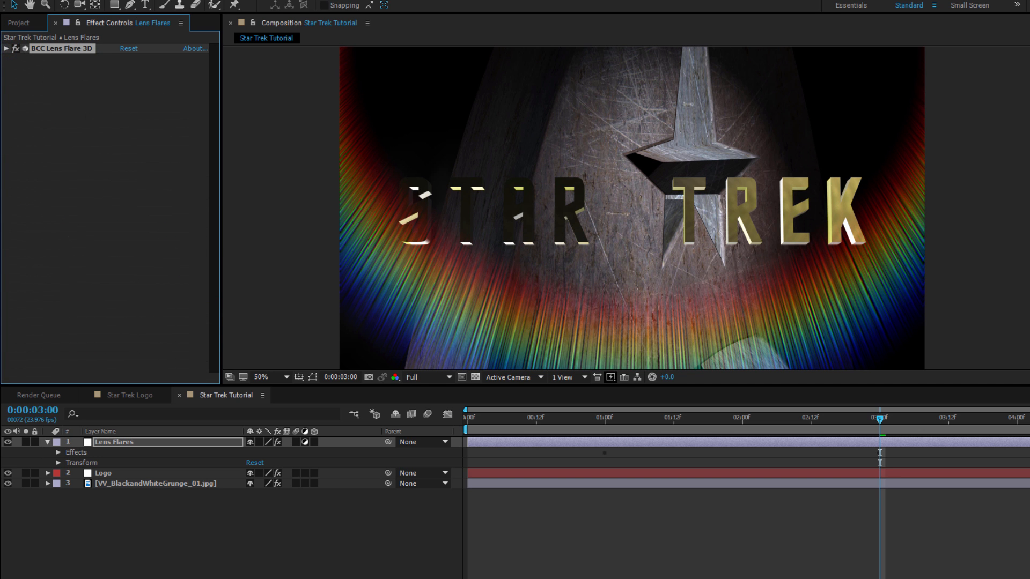
{"action": "left_click", "coordinate": [7, 48]}
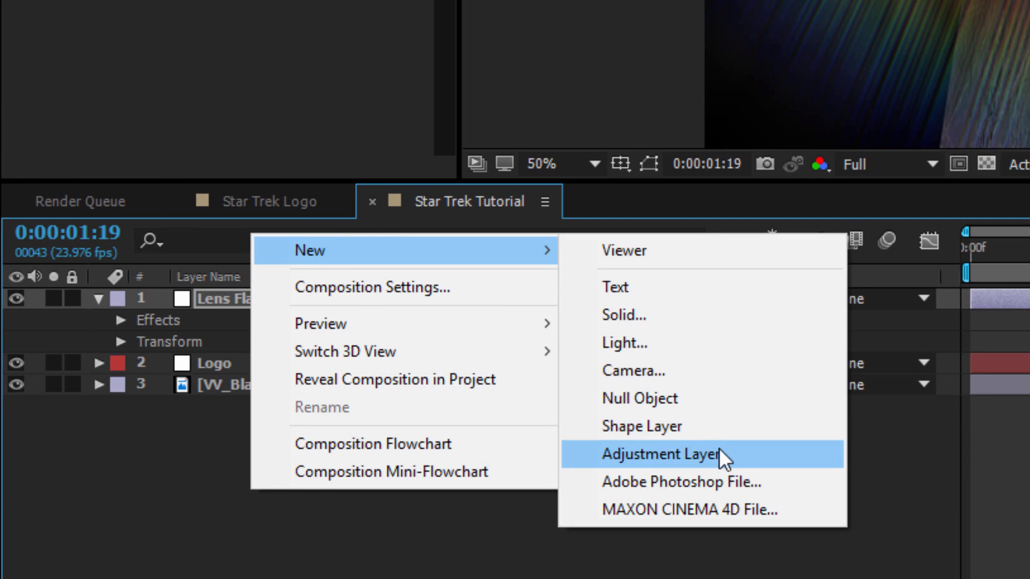
Add a Finishing adjustment layer with Fast Film Process's Faded And Warm preset and Fast Film Glow
{"action": "left_click", "coordinate": [661, 454]}
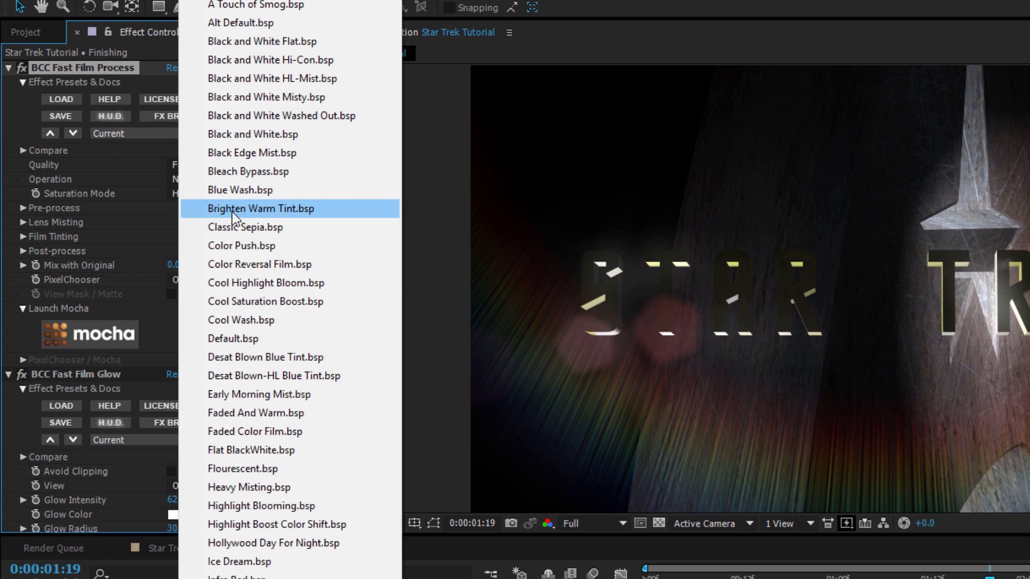
{"action": "left_click", "coordinate": [255, 411]}
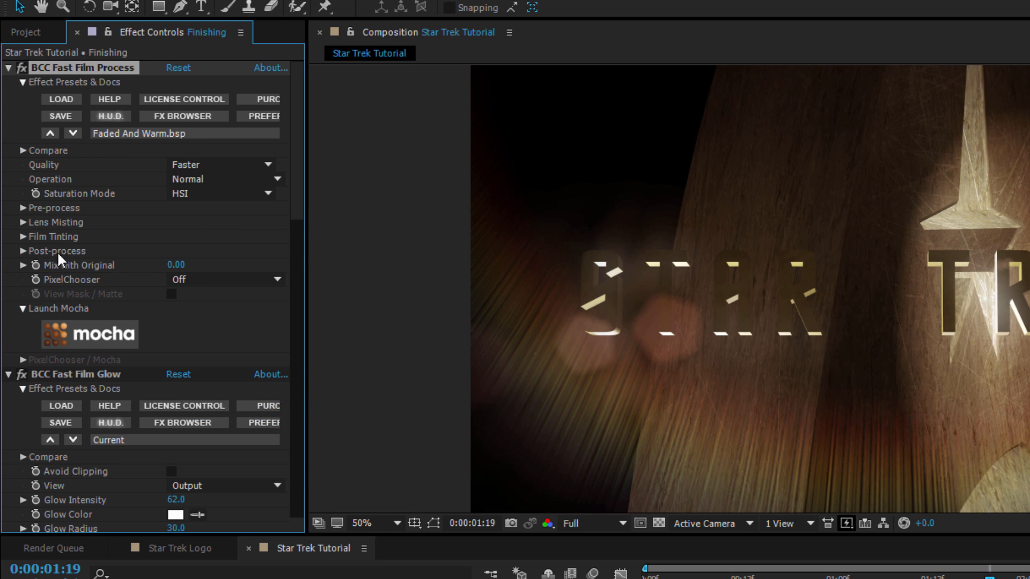
{"action": "left_click", "coordinate": [25, 251]}
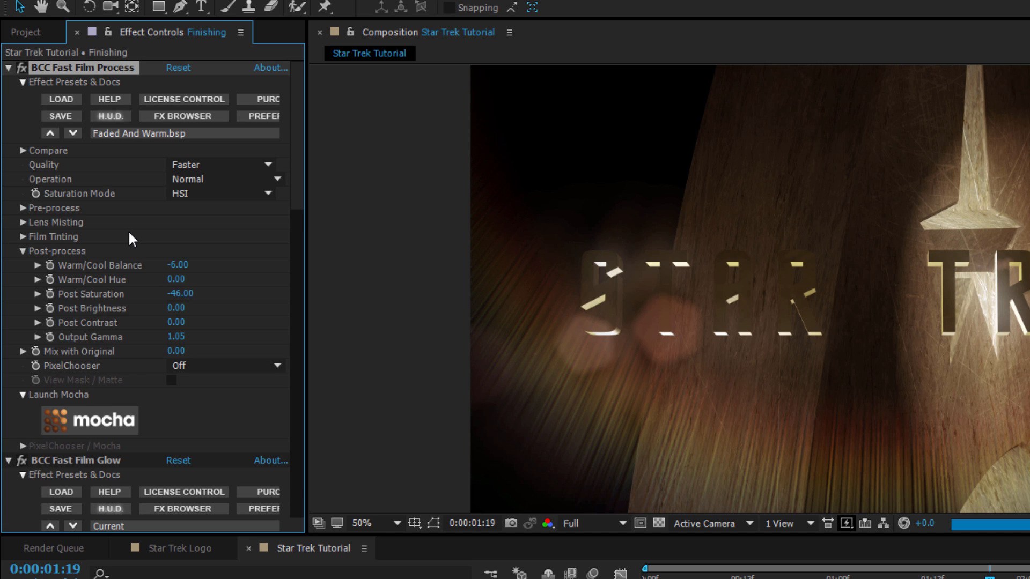
{"action": "left_click", "coordinate": [9, 68]}
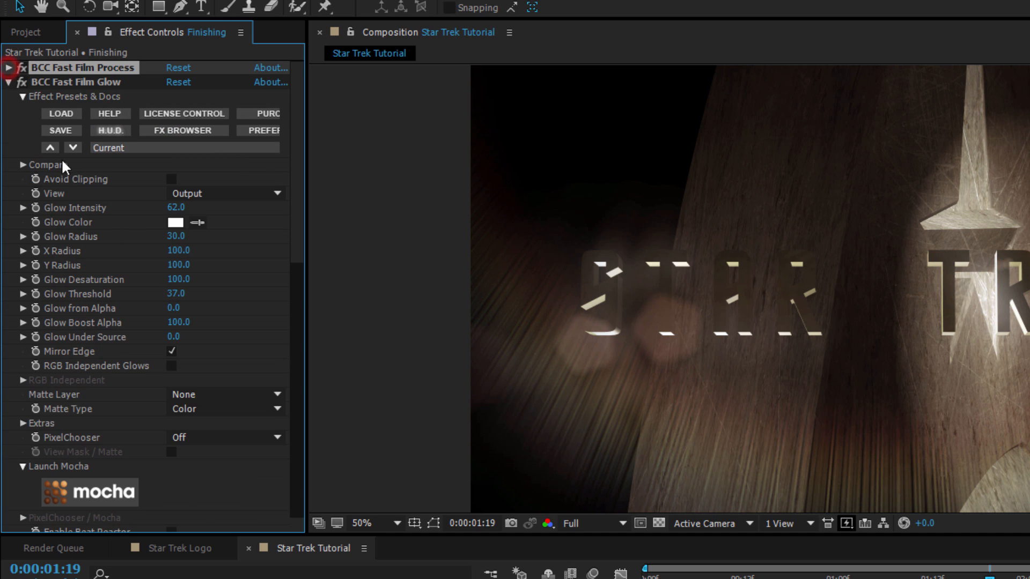
Load the Horizontal Cool Mist preset into BCC Fast Film Glow on the Finishing layer
{"action": "left_click", "coordinate": [79, 82]}
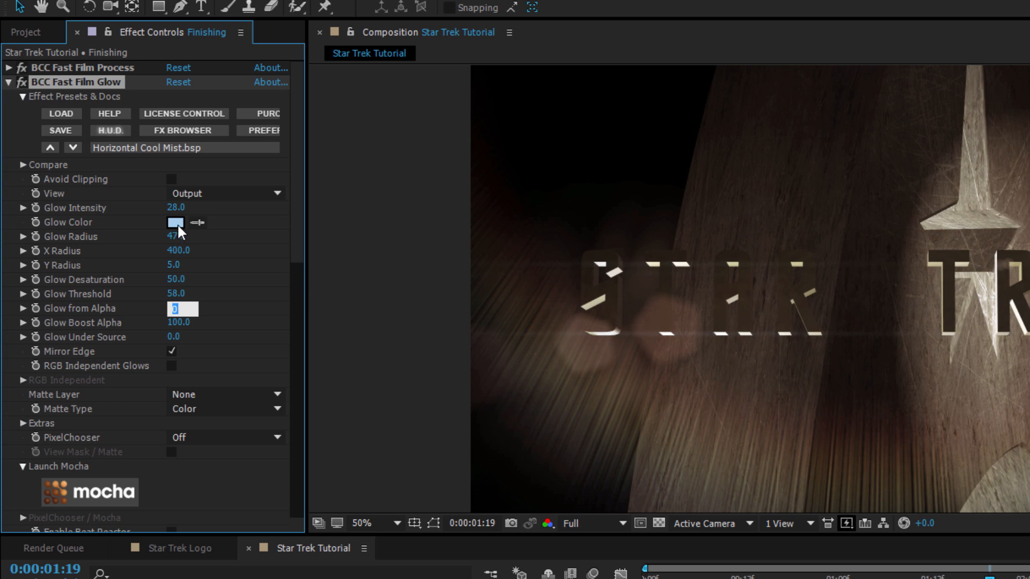
{"action": "left_click", "coordinate": [175, 222]}
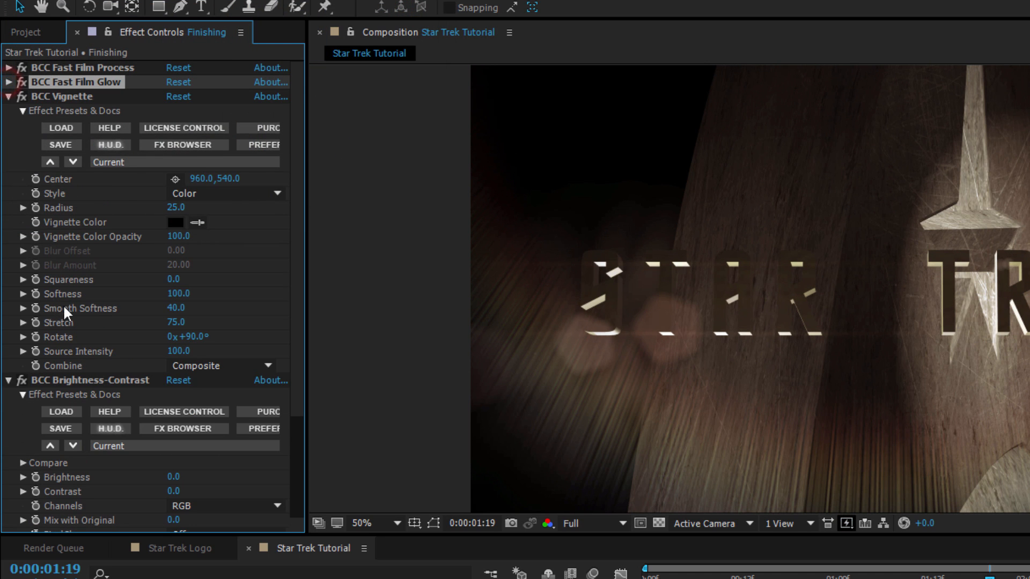
Collapse BCC Vignette and set BCC Brightness-Contrast's Brightness to -98
{"action": "left_click", "coordinate": [8, 96]}
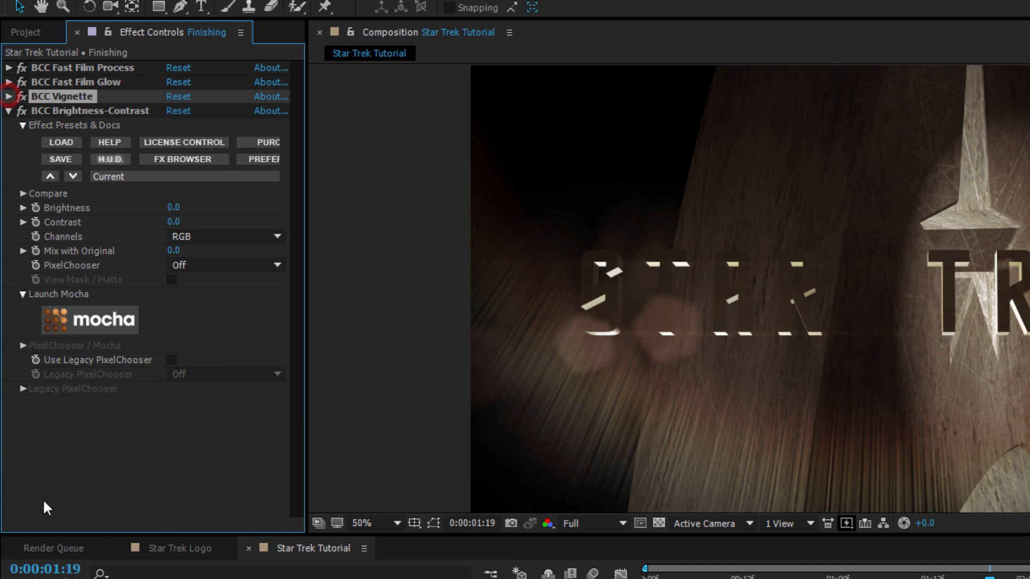
{"action": "left_click", "coordinate": [90, 110]}
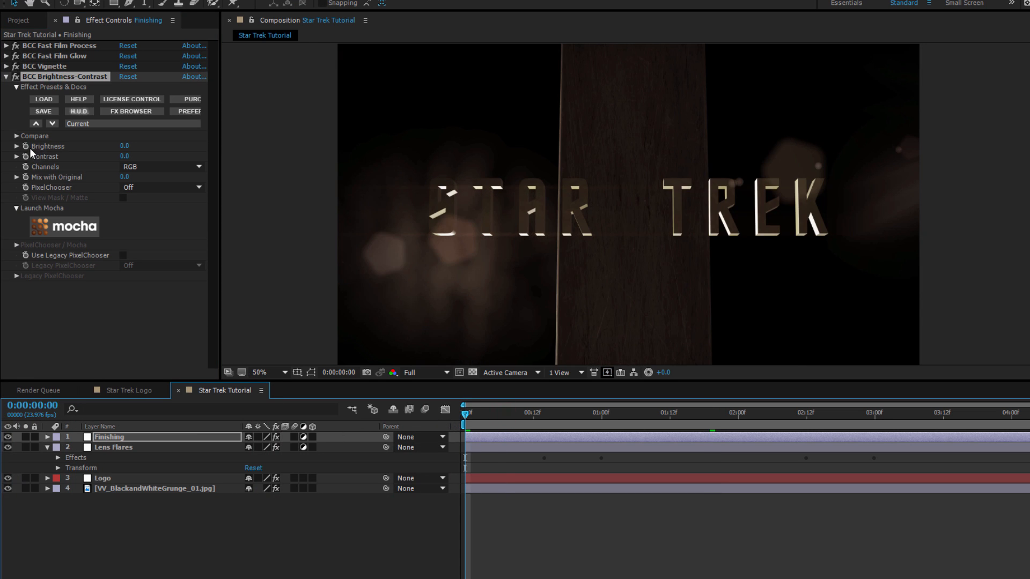
{"action": "left_click", "coordinate": [124, 146]}
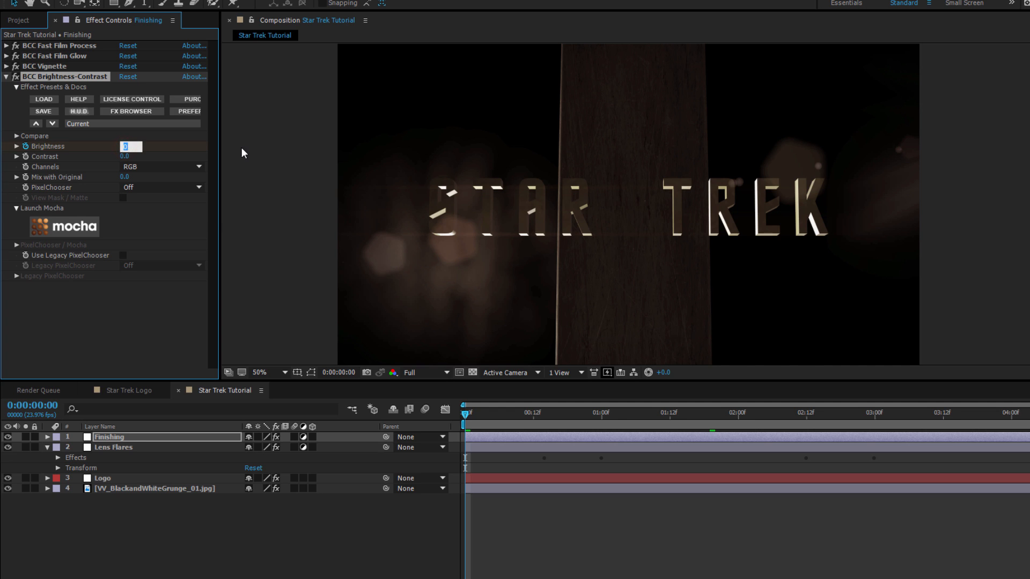
{"action": "type", "text": "-98"}
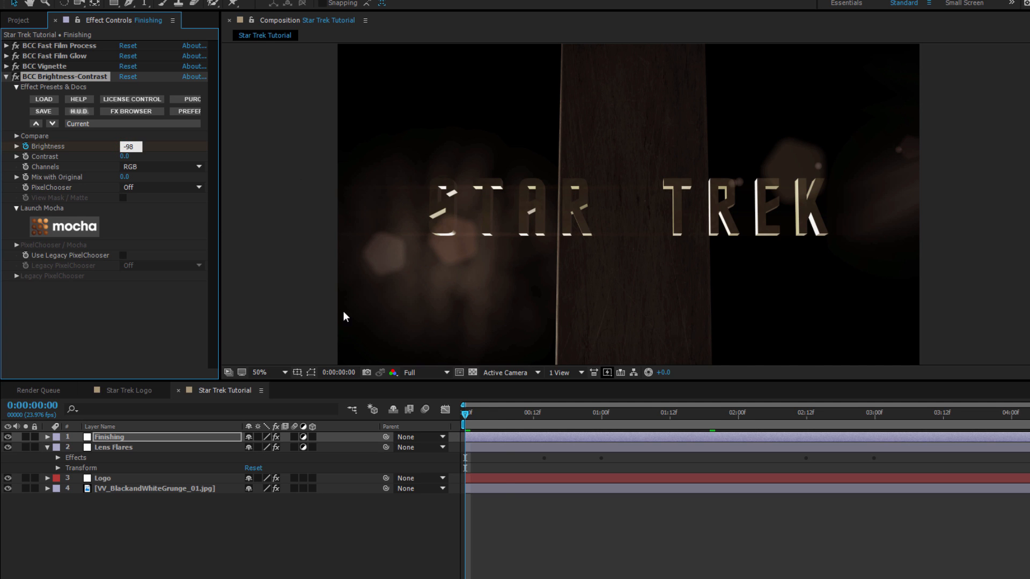